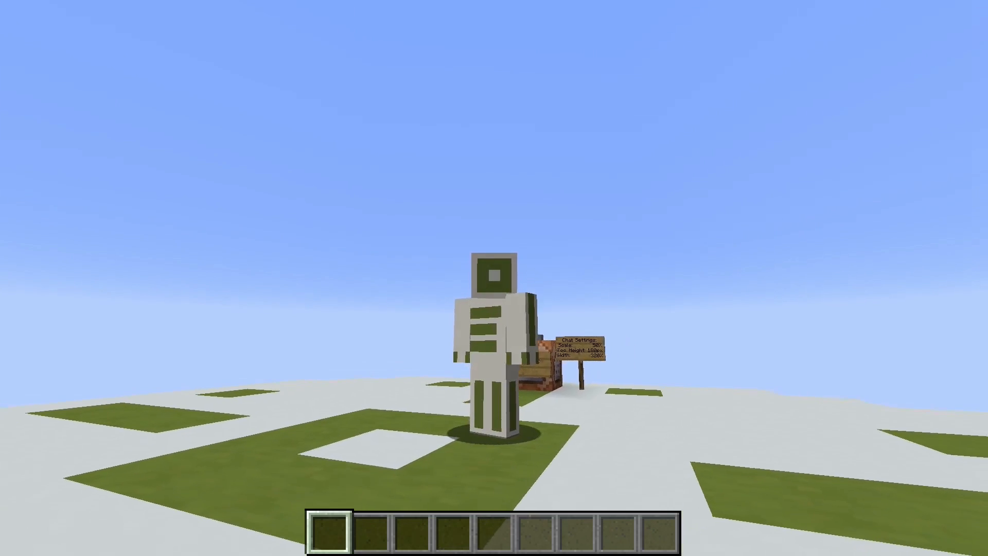
Switch to first-person view and approach the command-block editor station.
key("f3")
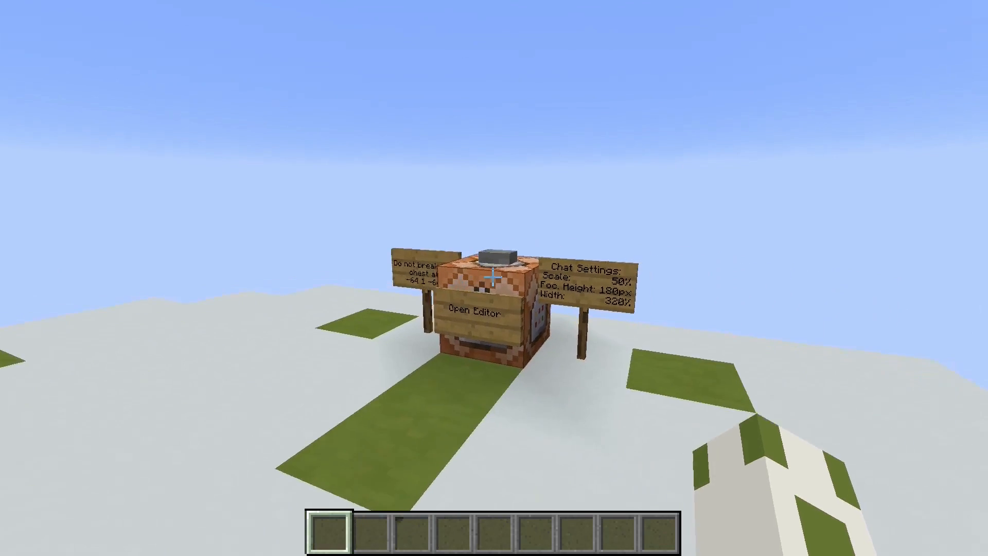
left_click(474, 310)
type("/tp 0-")
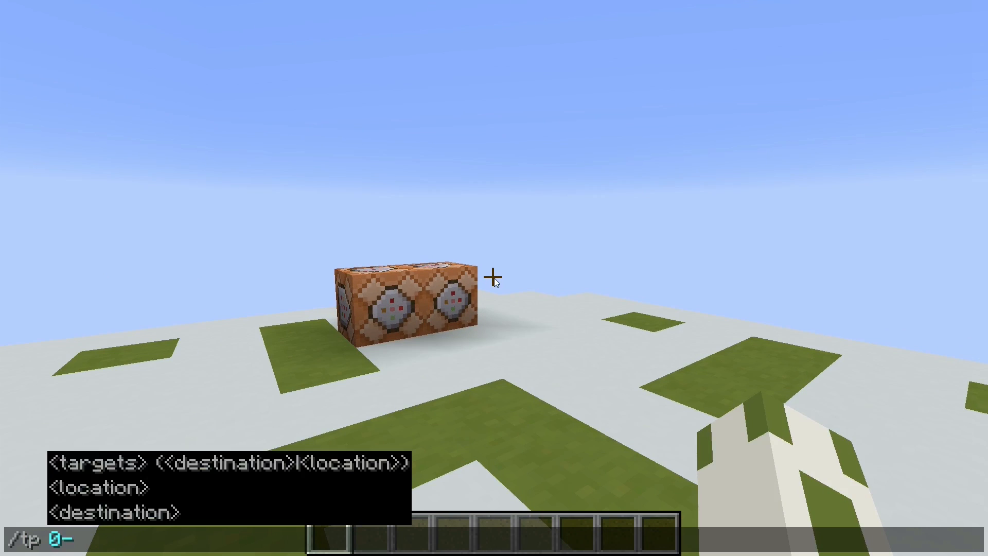
Teleport the player to the hidden chest at -64 1 -64.
type("@a")
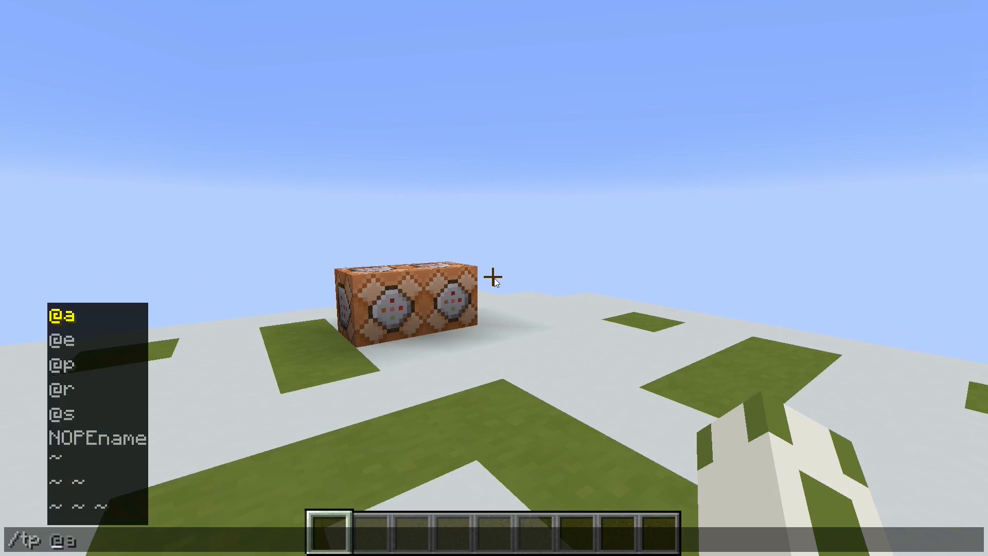
type("-64 1 -")
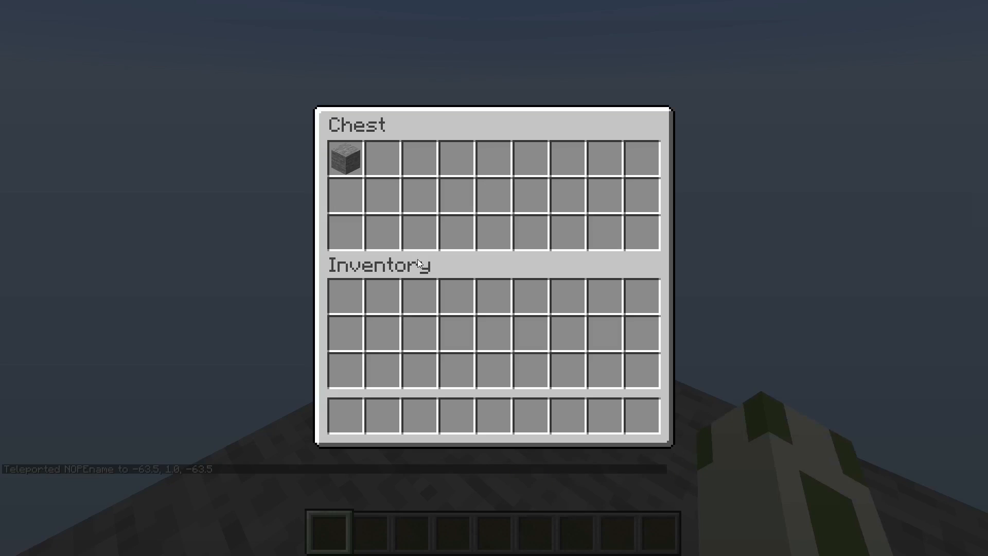
mouse_move(347, 158)
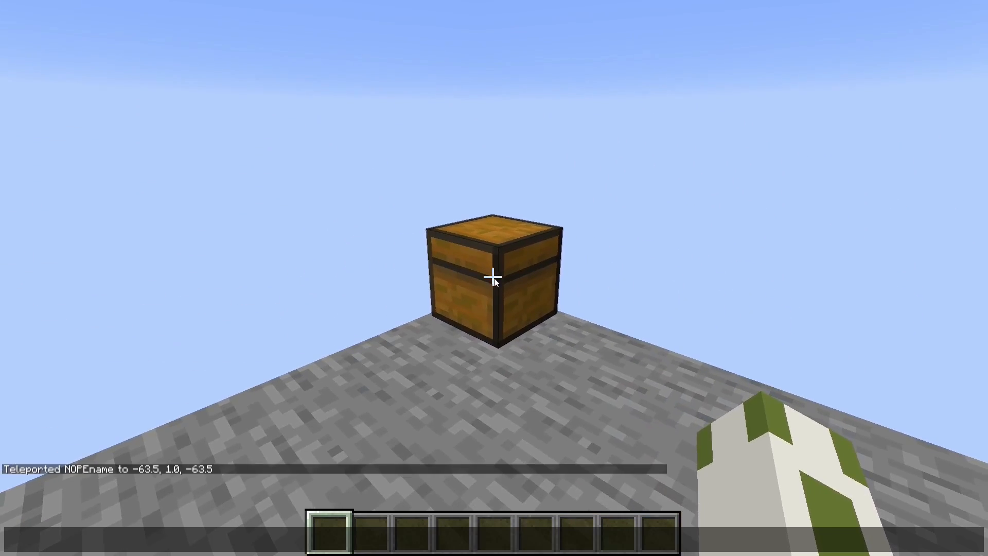
Query the chest's contents with /data get block -64 1 -64.
type("/data get")
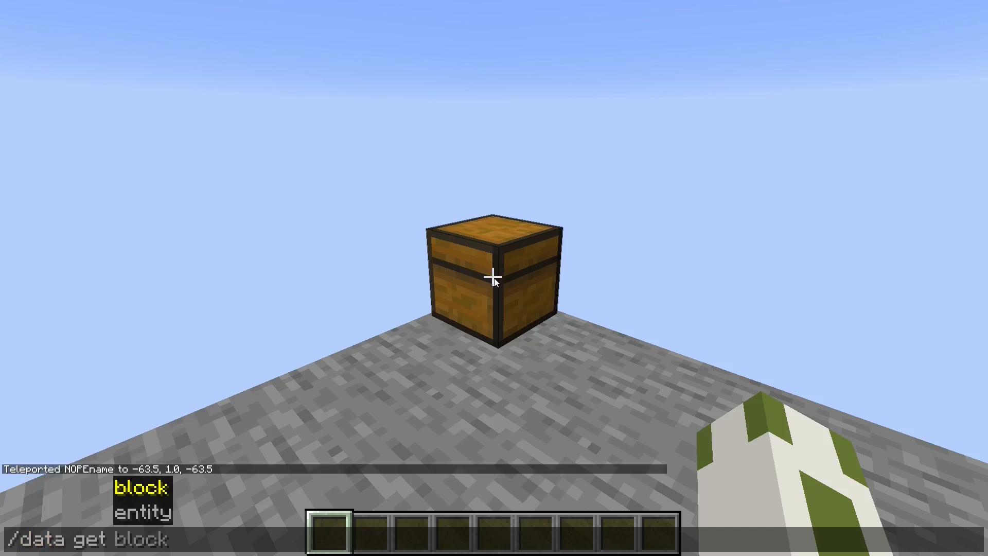
type("-64 1 -64")
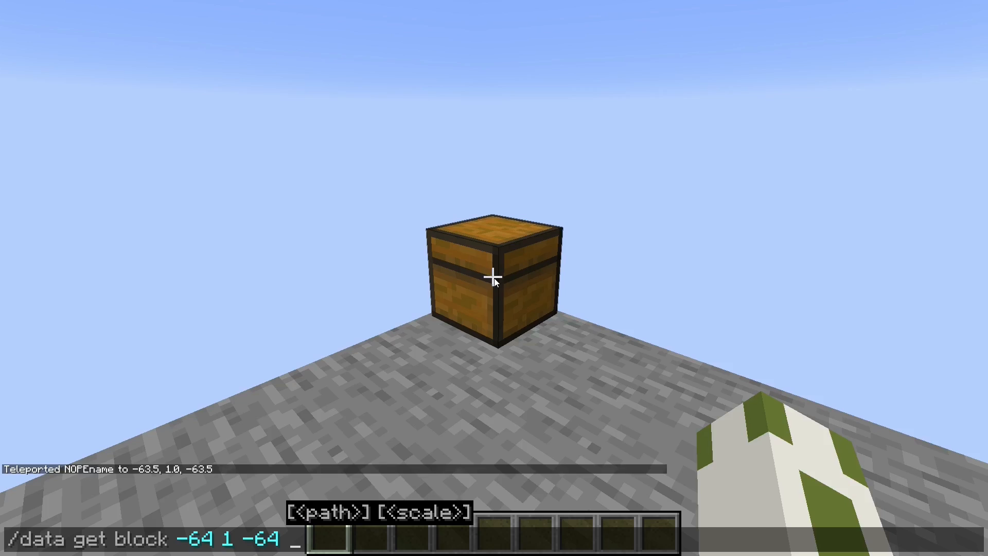
key("enter")
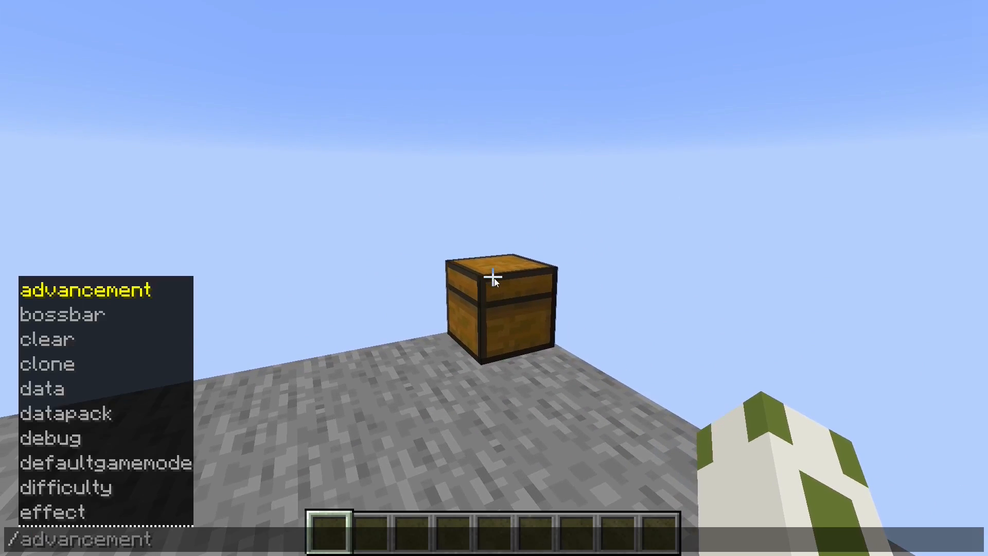
Teleport back to the editor station at 10000 1 0 and set the gamemode.
type("/tp 10000 1.84")
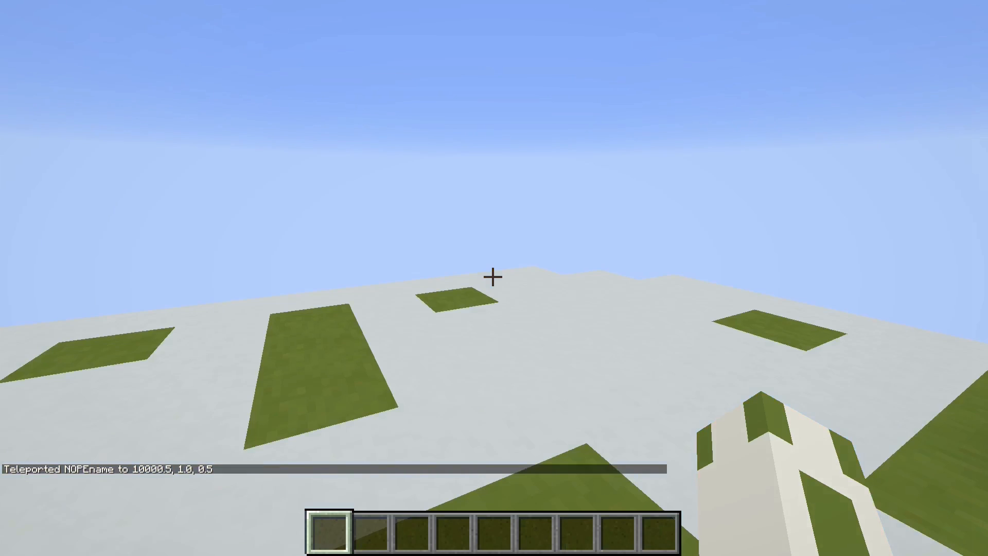
type("/gamemode")
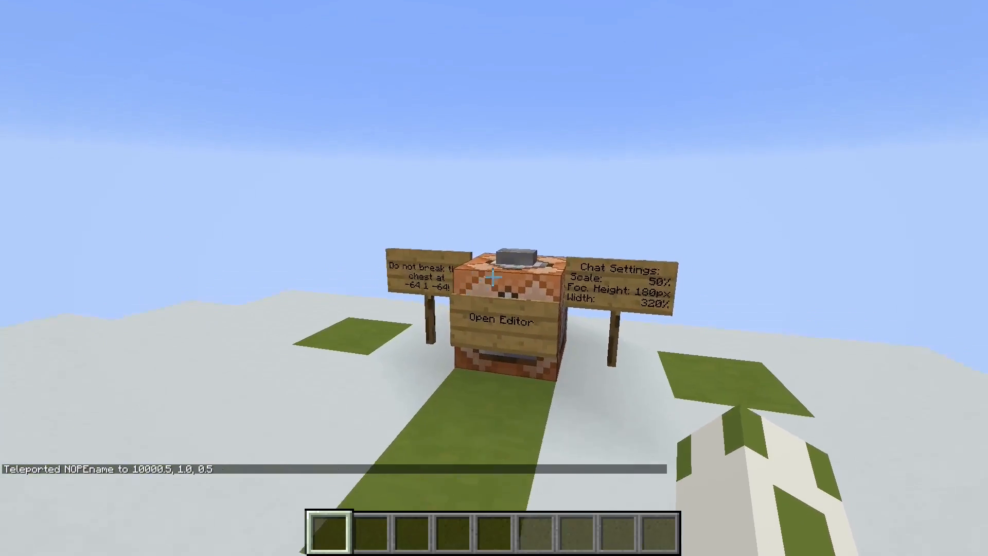
Browse the existing program lines in the chat editor and remove the program.
left_click(500, 318)
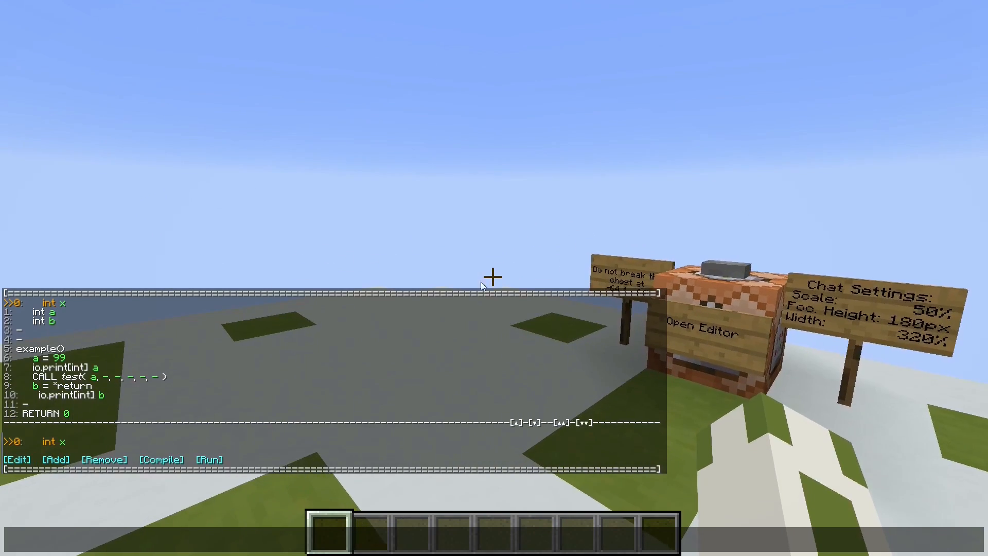
left_click(531, 422)
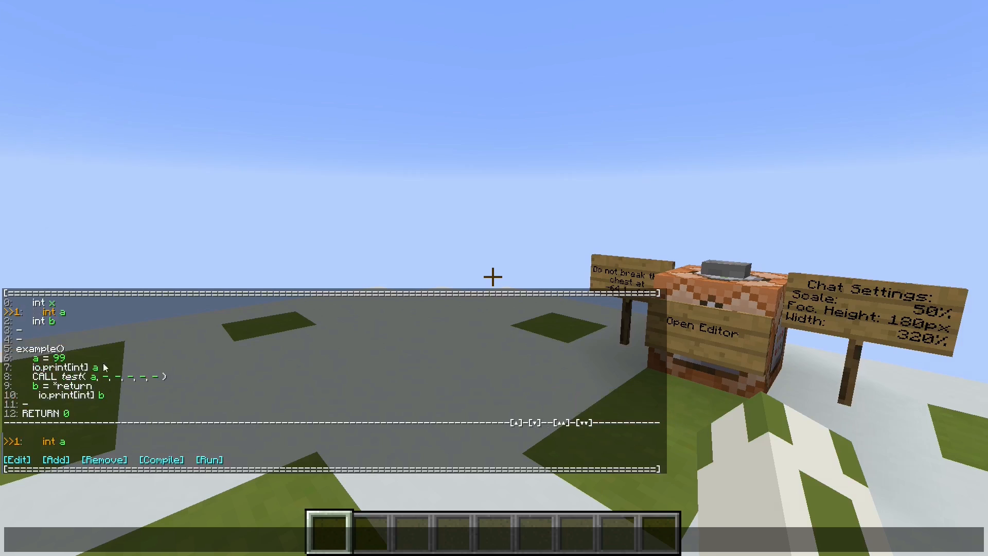
mouse_move(266, 371)
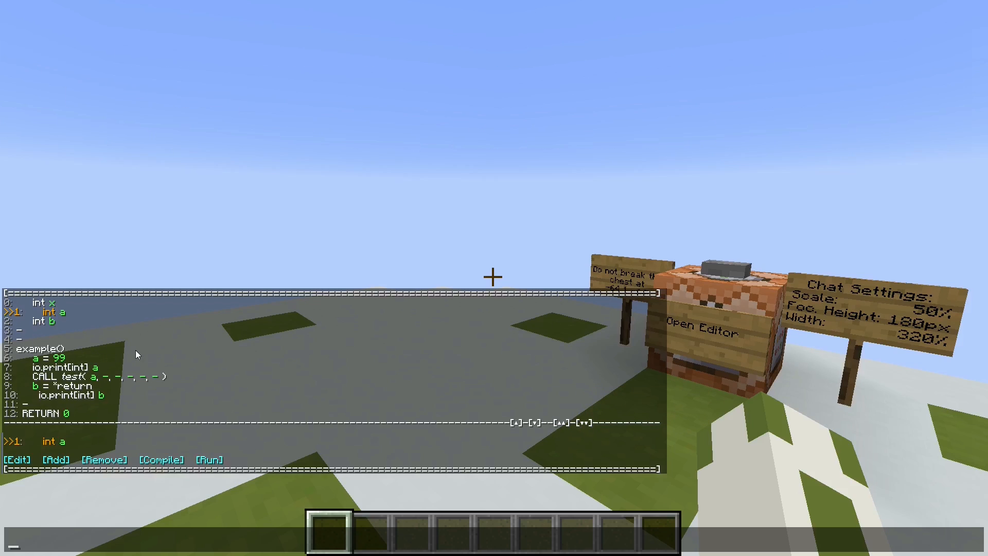
mouse_move(128, 358)
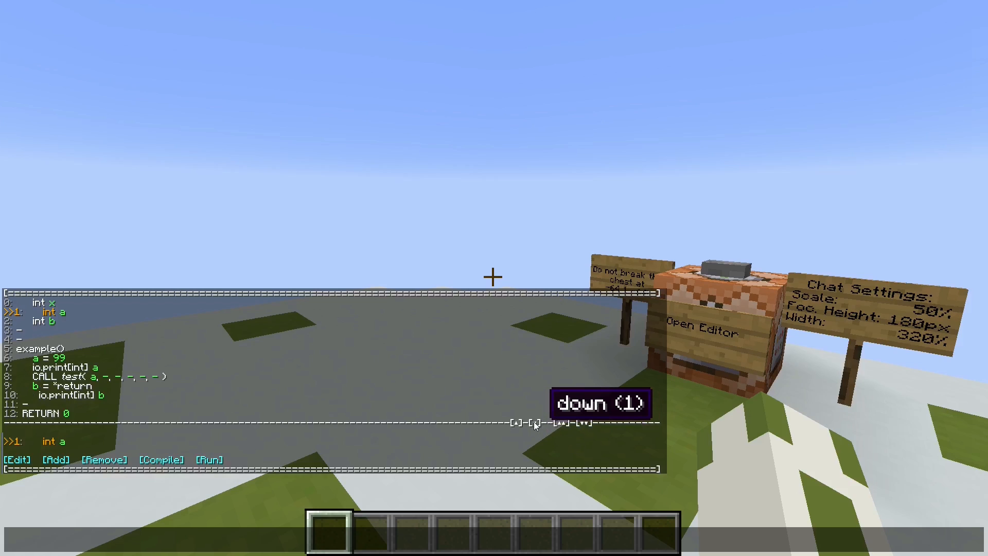
left_click(518, 422)
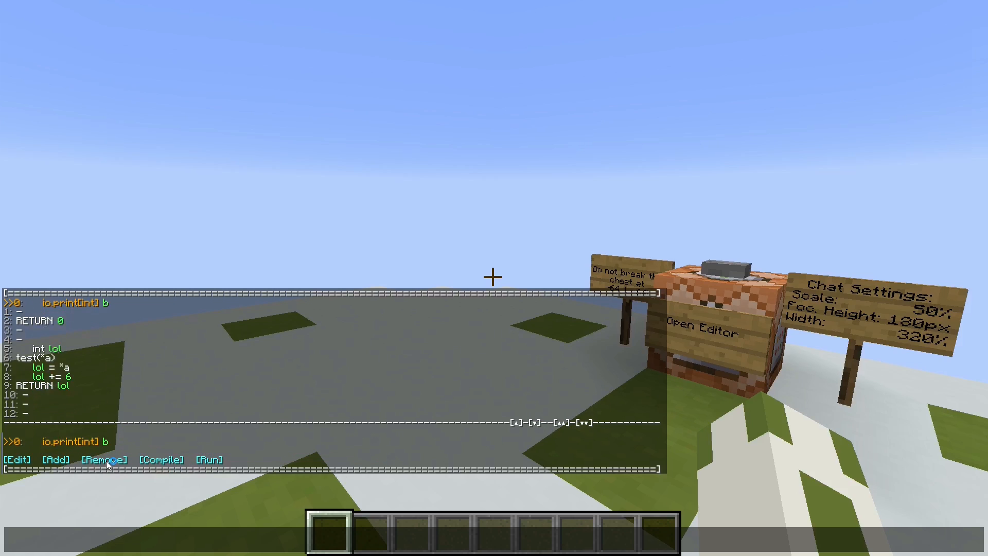
left_click(105, 459)
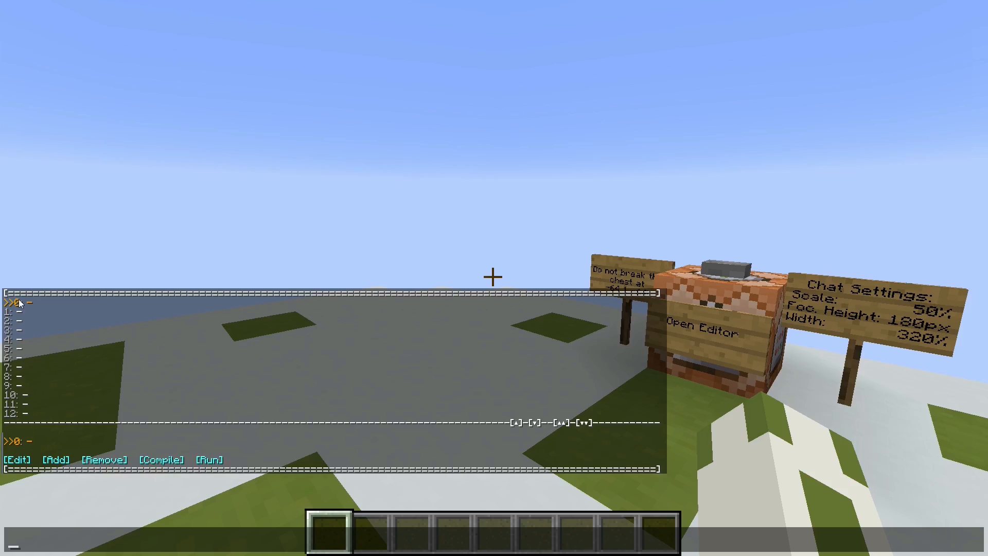
Begin choosing a <func> instruction for line 3 to hold exe().
left_click(535, 421)
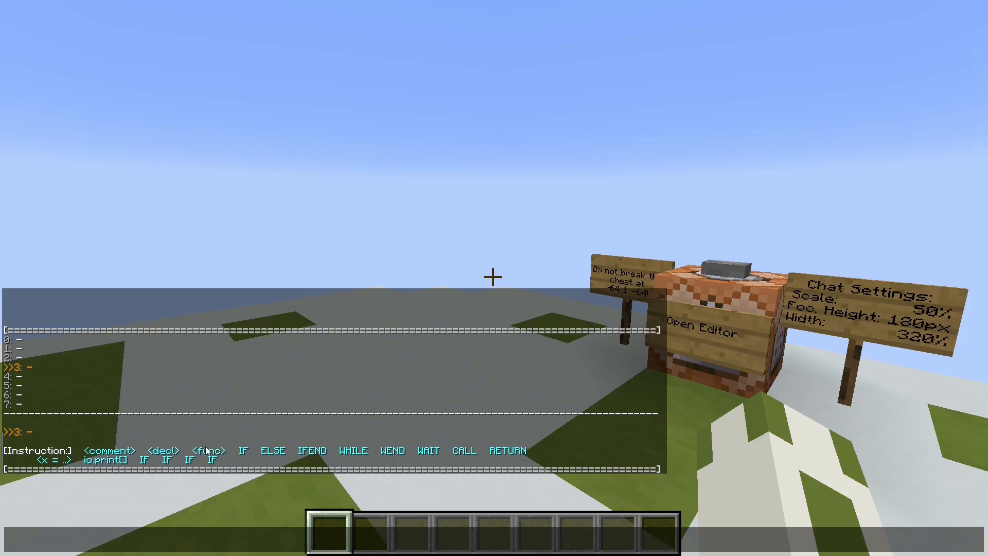
mouse_move(444, 450)
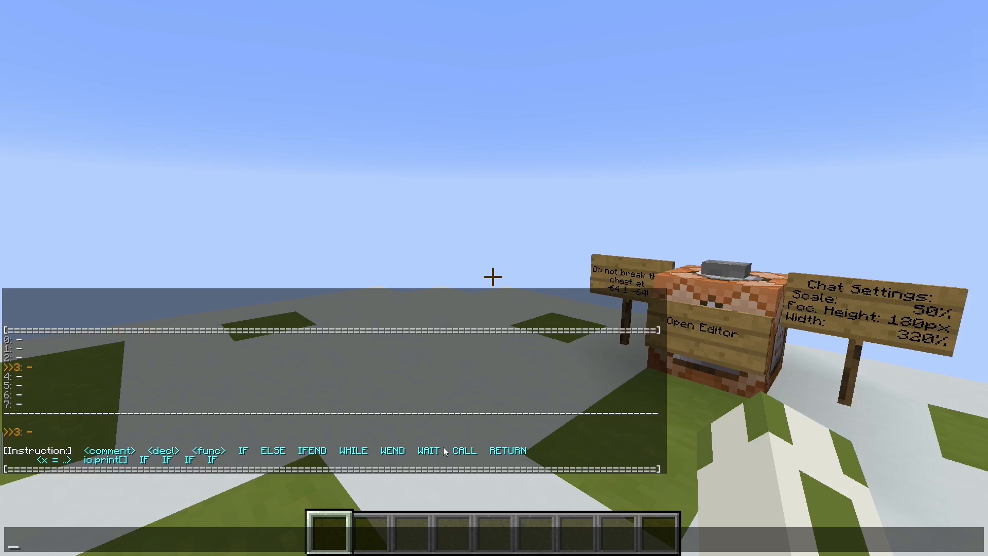
mouse_move(263, 427)
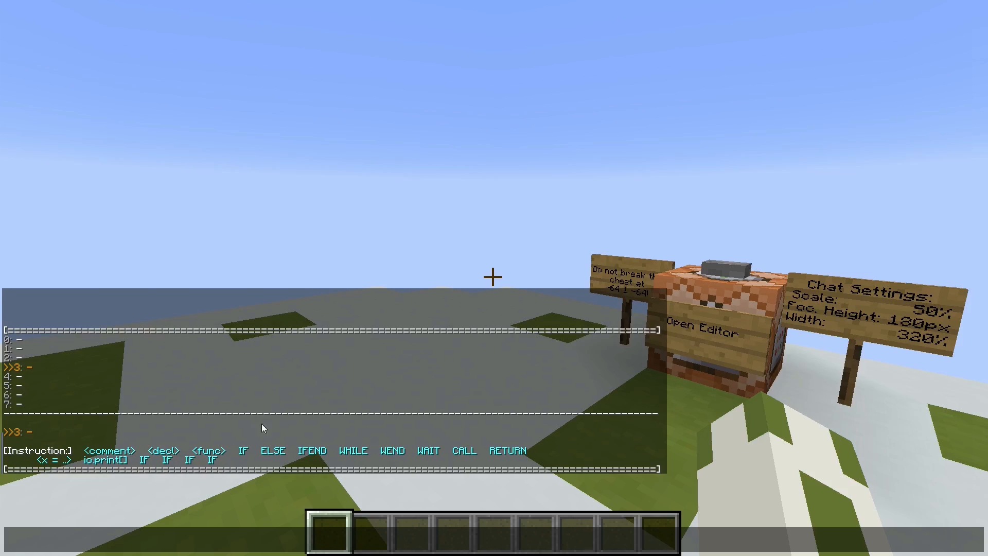
mouse_move(265, 453)
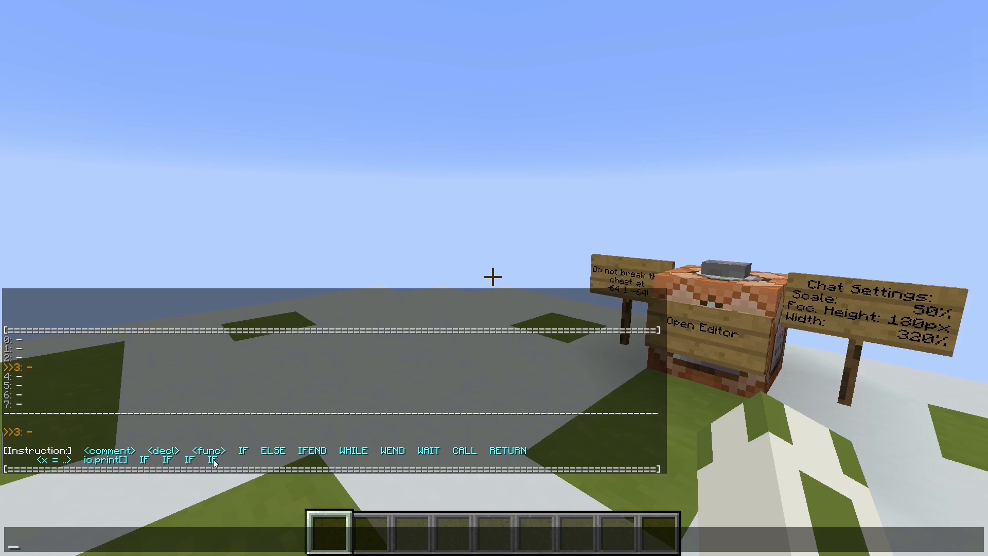
mouse_move(292, 415)
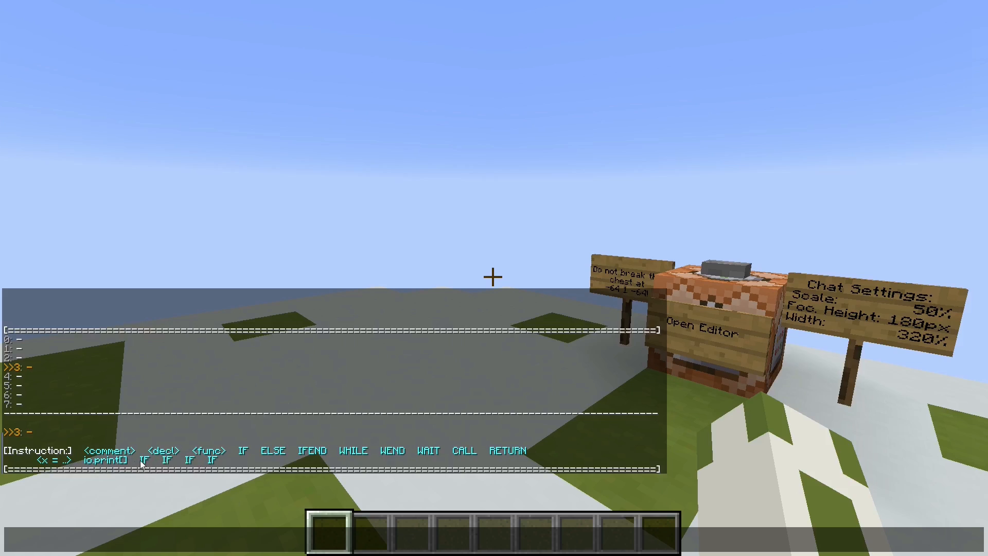
mouse_move(241, 469)
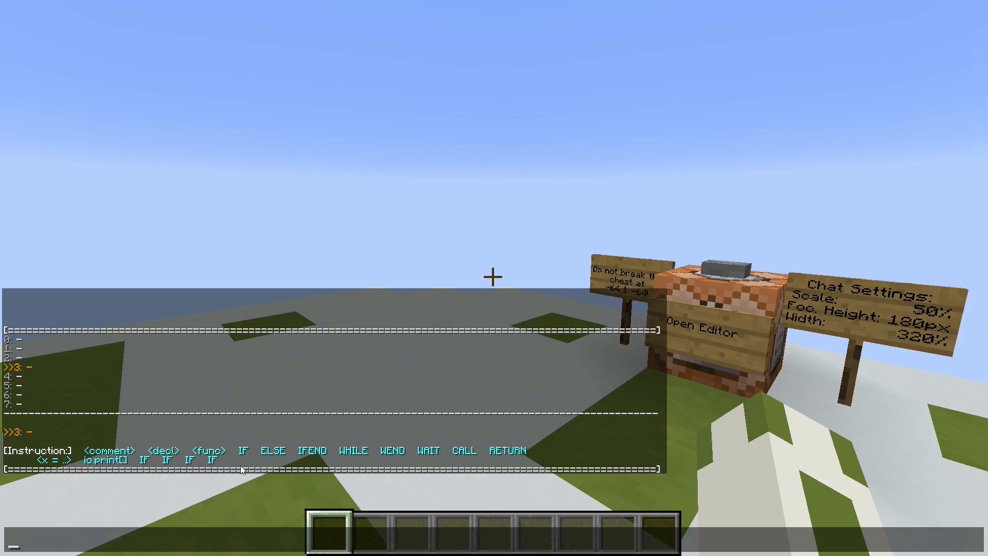
mouse_move(199, 463)
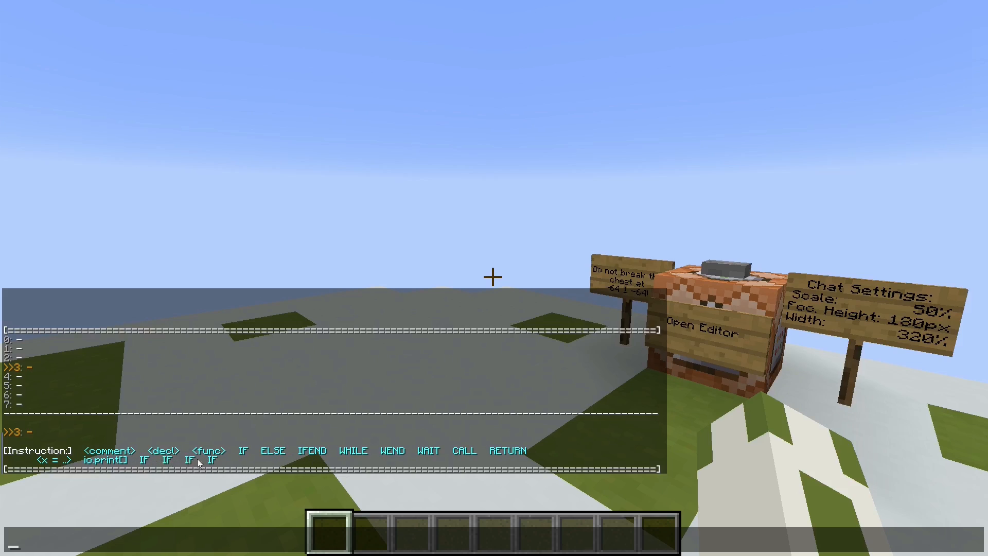
mouse_move(122, 405)
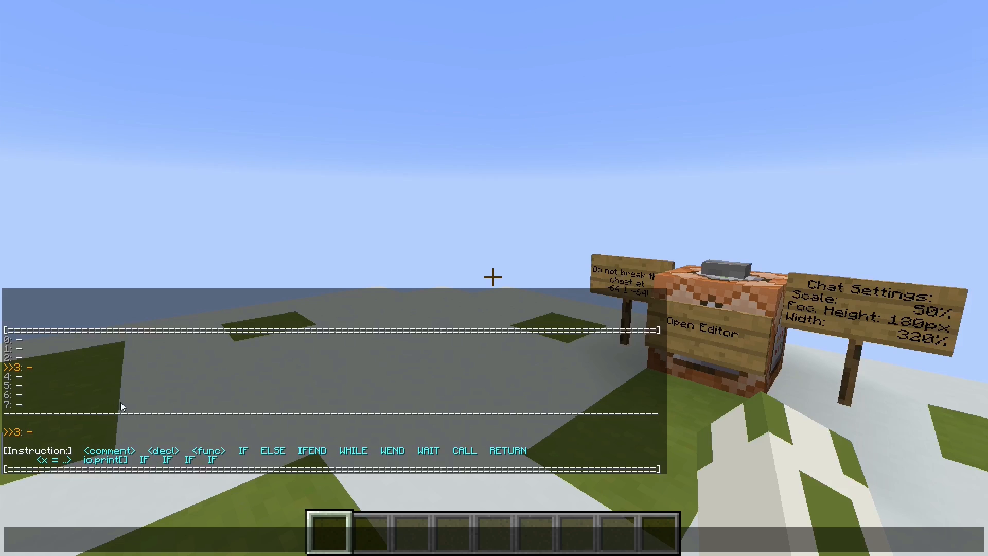
mouse_move(210, 453)
type("exe()")
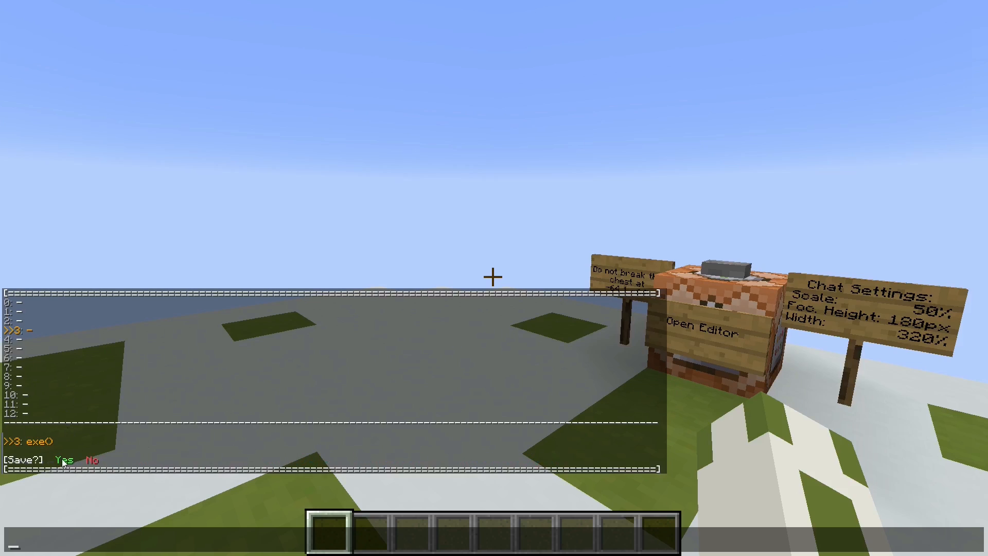
Save the exe() line and move down toward line 8 for RETURN 0.
left_click(60, 458)
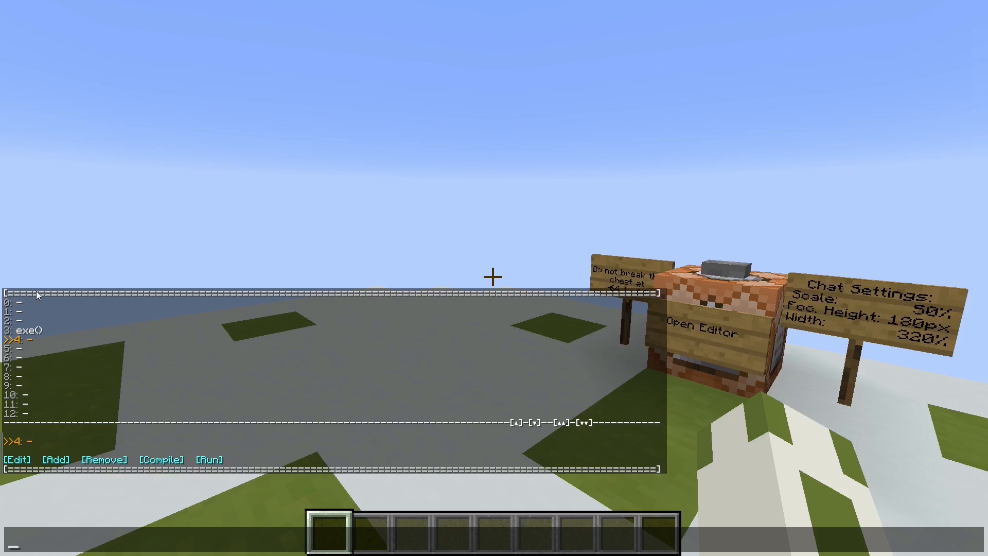
mouse_move(72, 354)
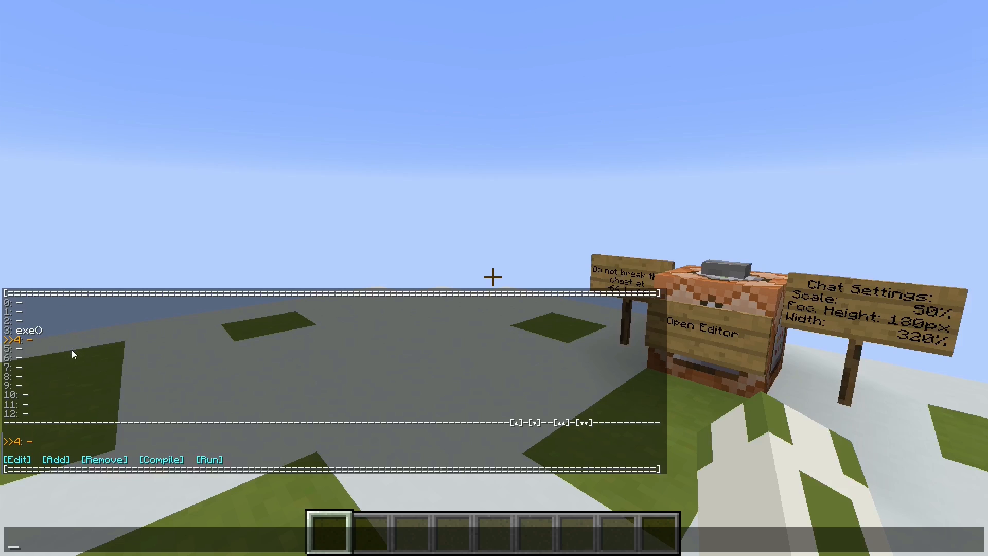
mouse_move(29, 285)
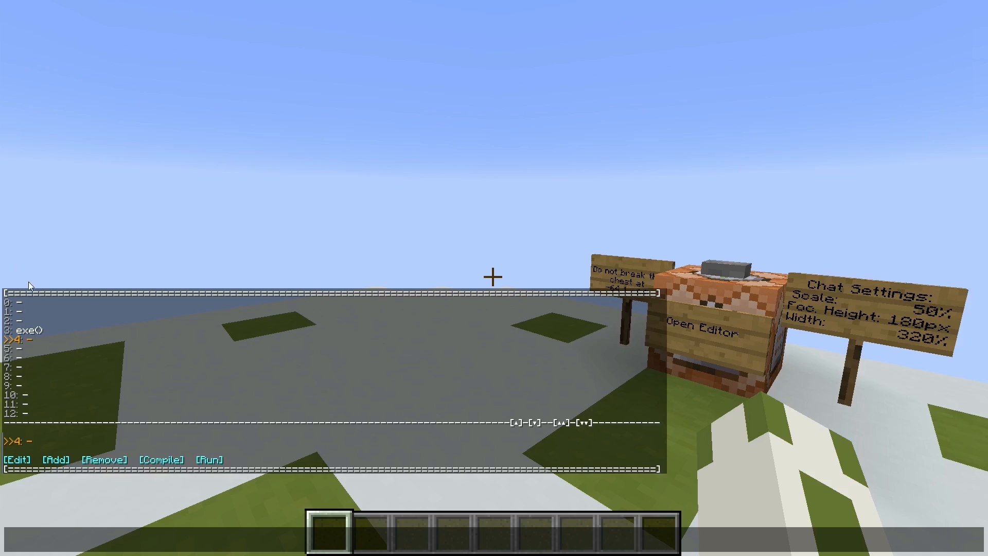
mouse_move(3, 346)
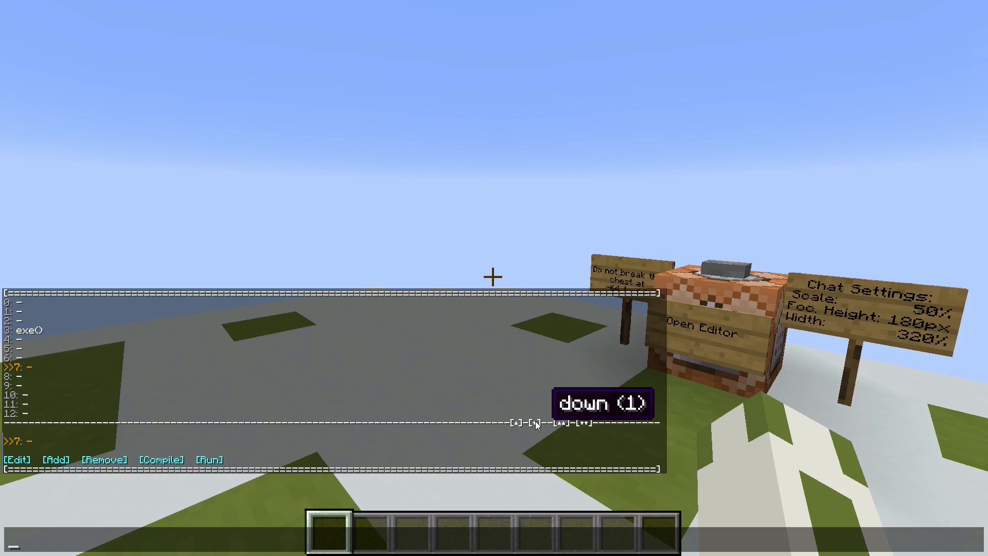
left_click(534, 423)
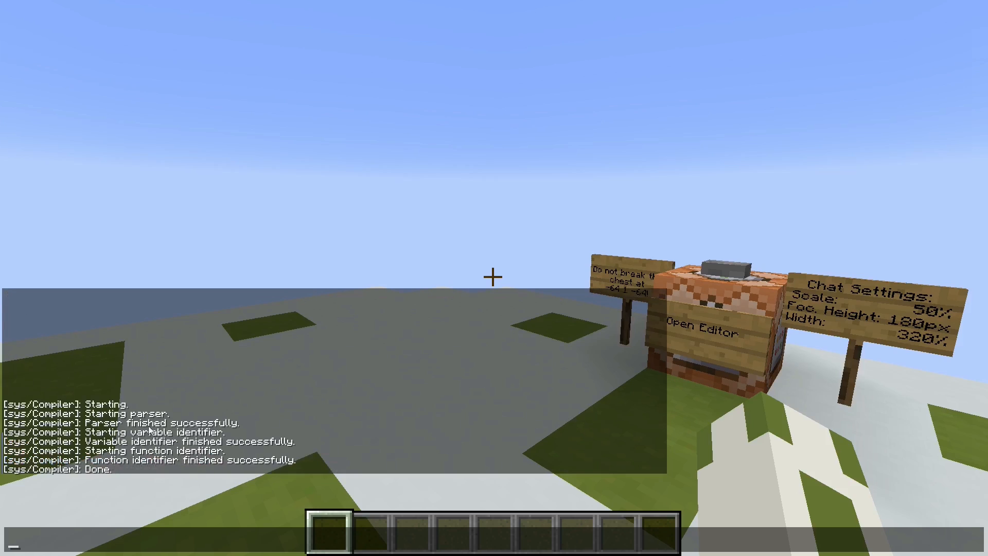
mouse_move(151, 438)
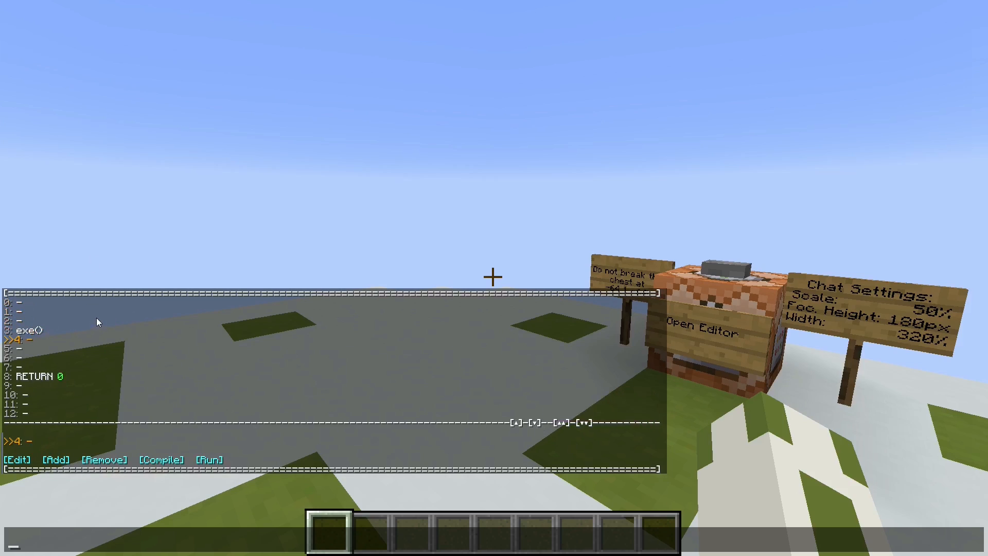
mouse_move(157, 393)
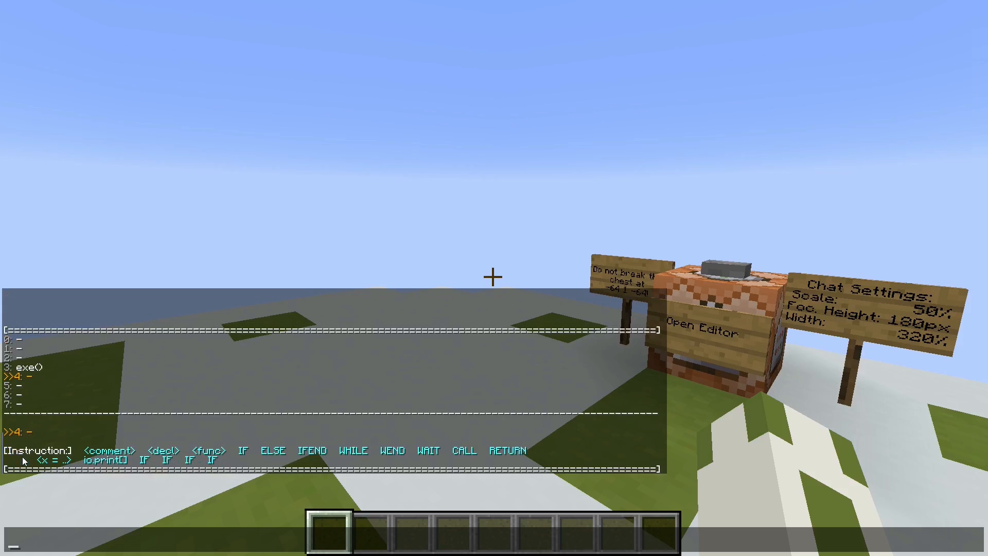
Add the assignment a = 99 on line 4 of exe().
left_click(161, 450)
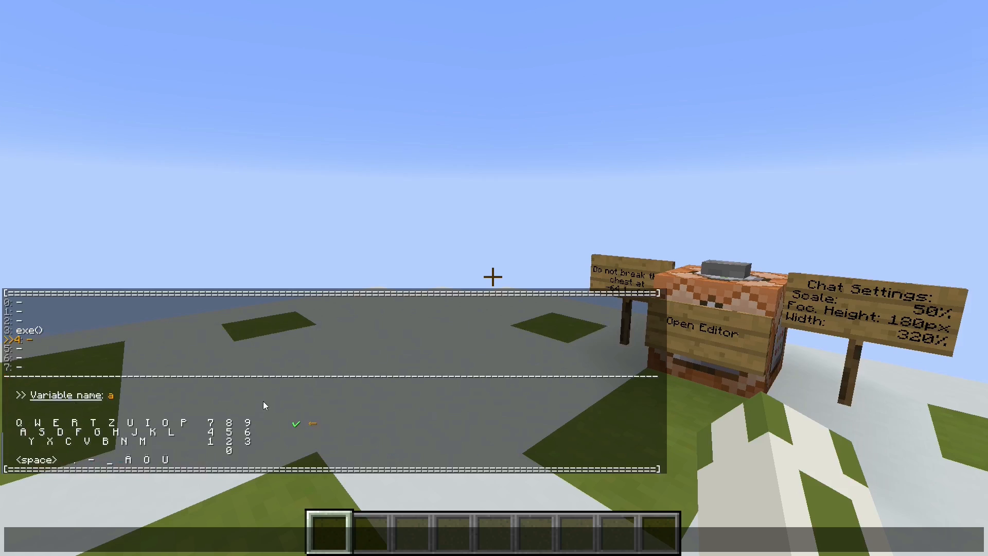
left_click(295, 422)
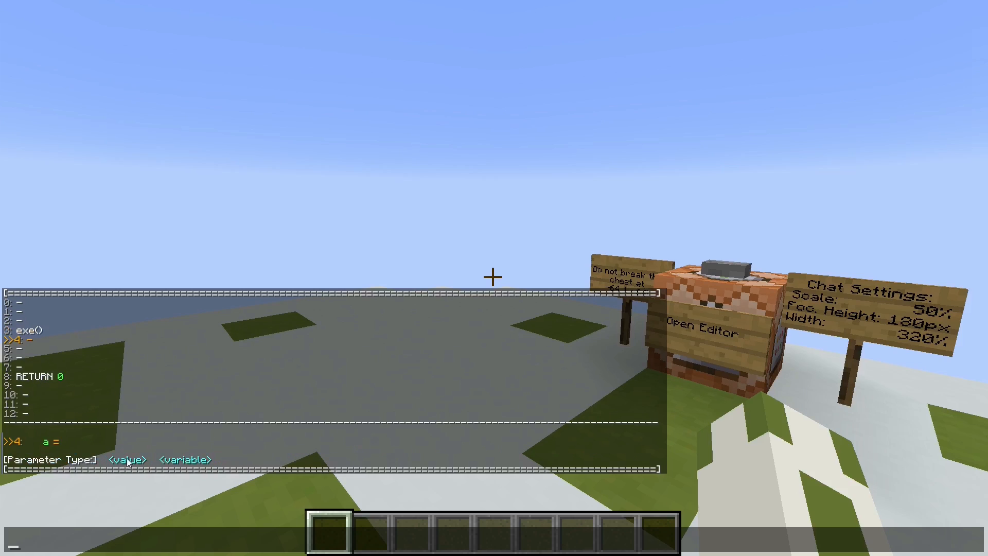
left_click(126, 458)
type(" 99")
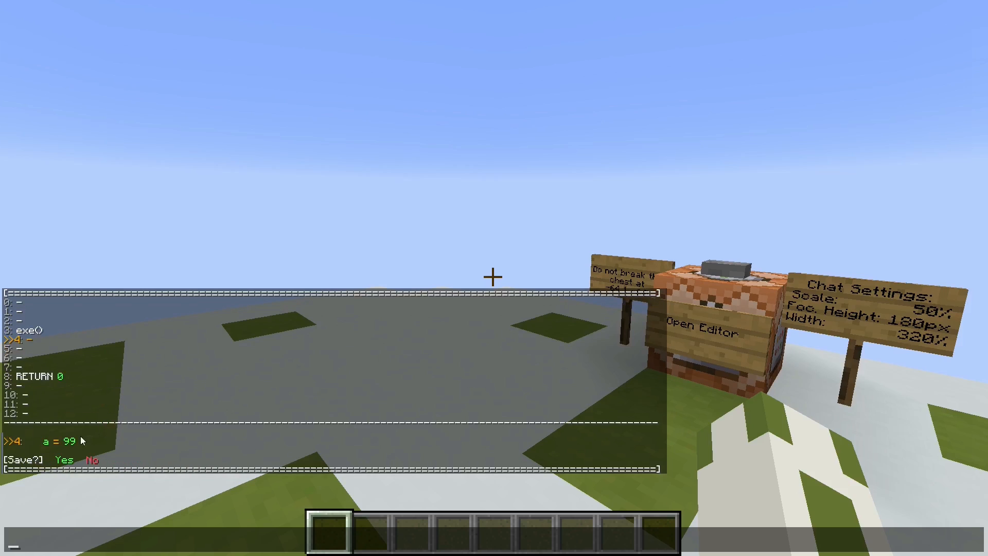
left_click(64, 460)
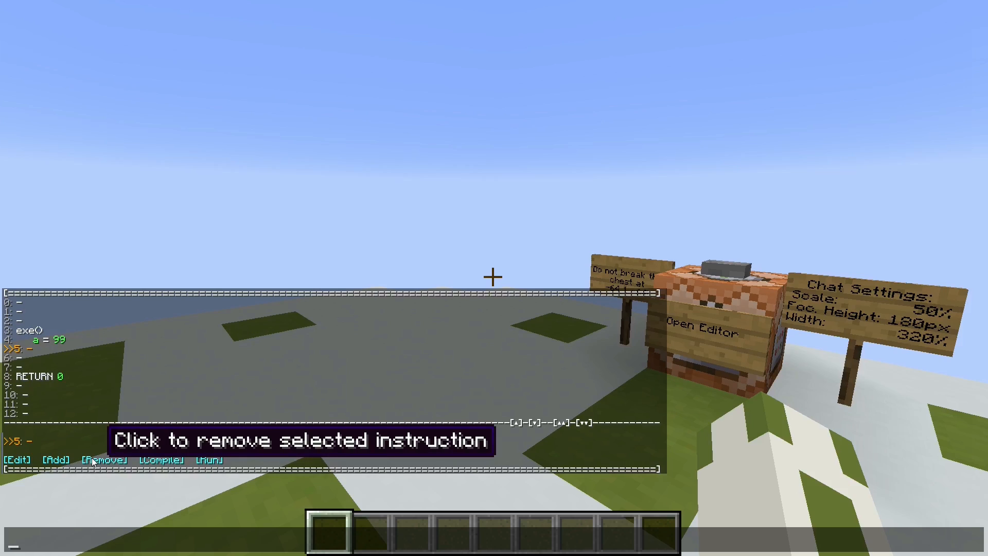
mouse_move(240, 402)
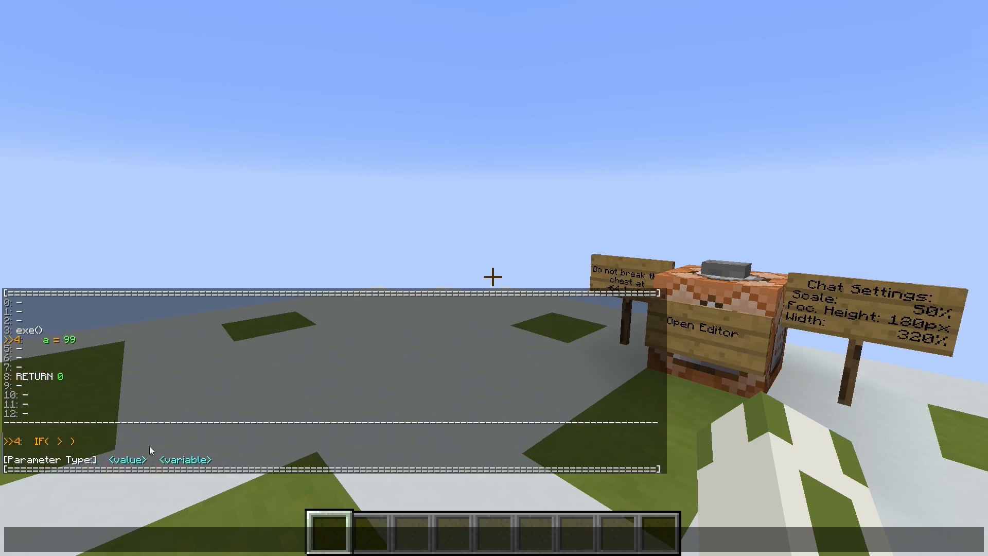
Add io.print[int] a on line 5 and save it.
type("8")
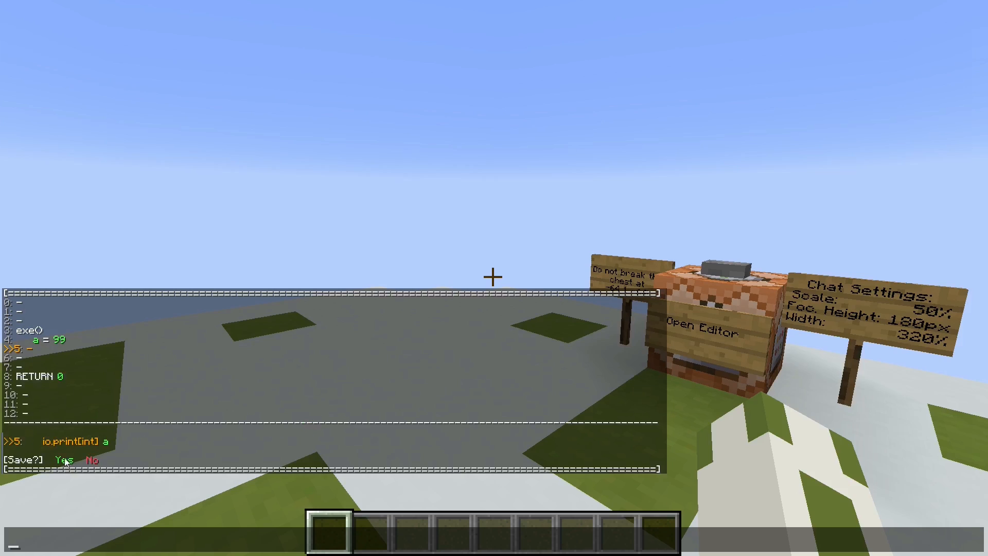
left_click(60, 459)
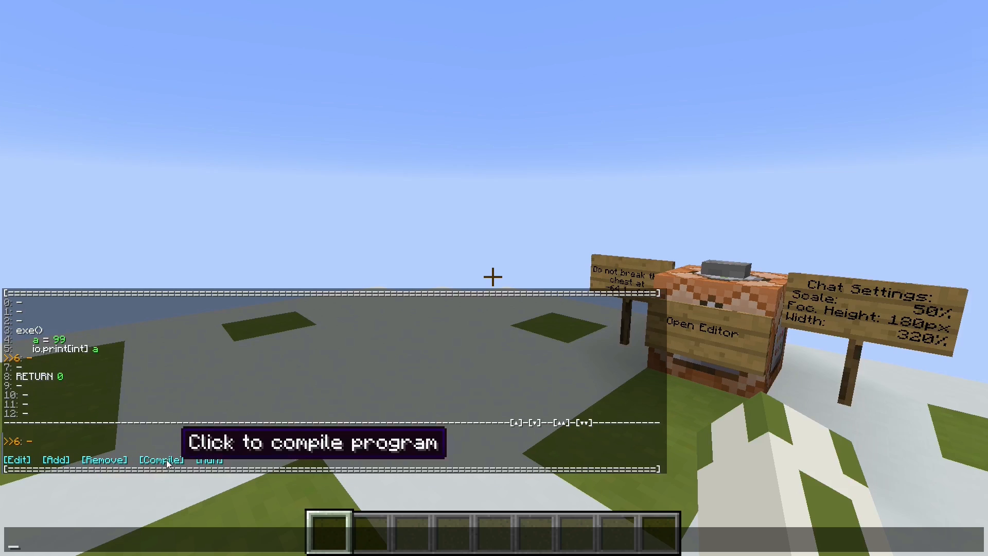
Declare int a on line 0 above exe() and compile the program.
left_click(160, 459)
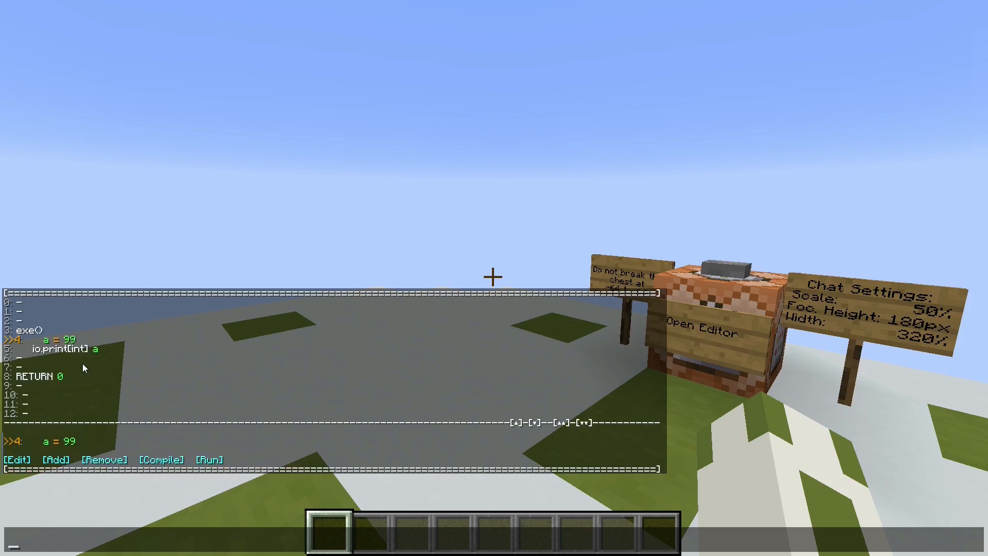
mouse_move(534, 421)
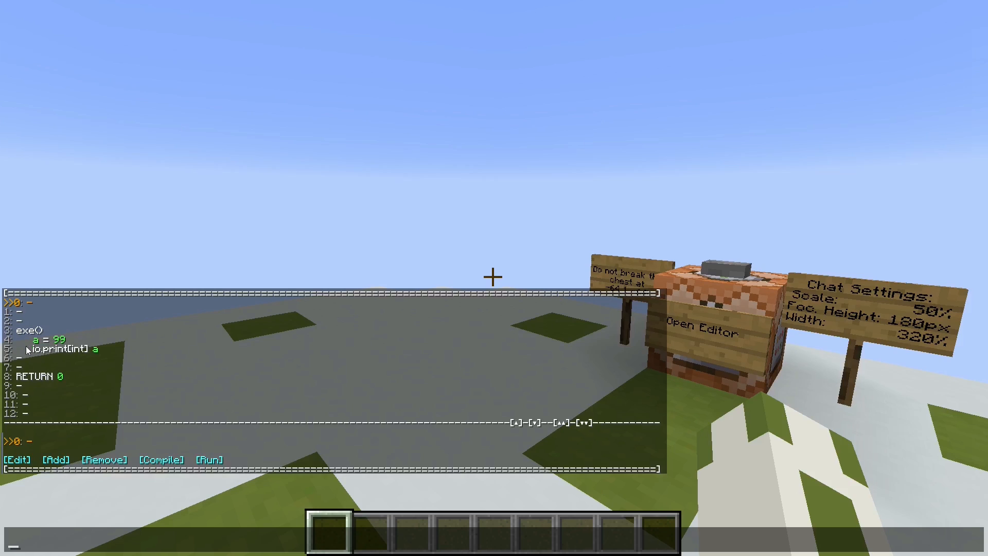
mouse_move(34, 463)
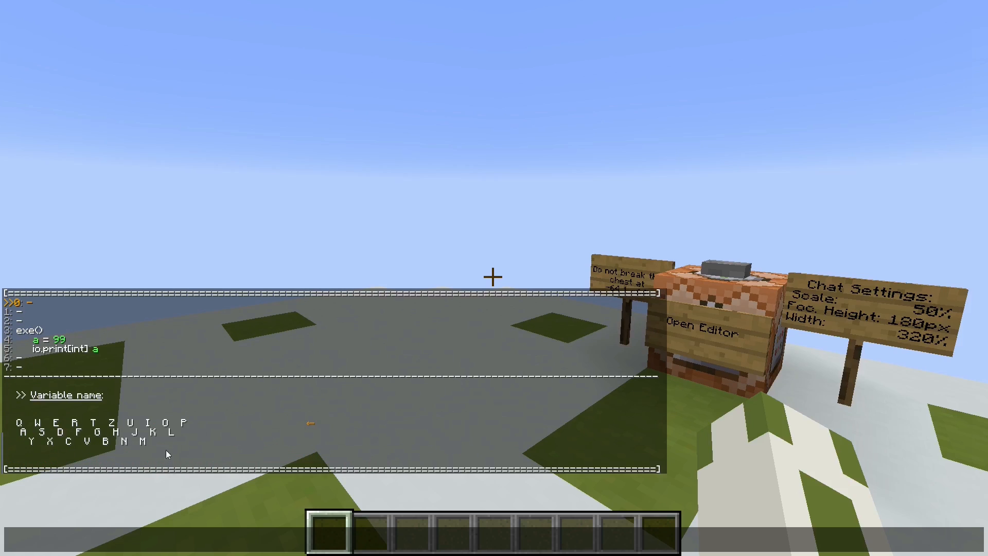
type("a")
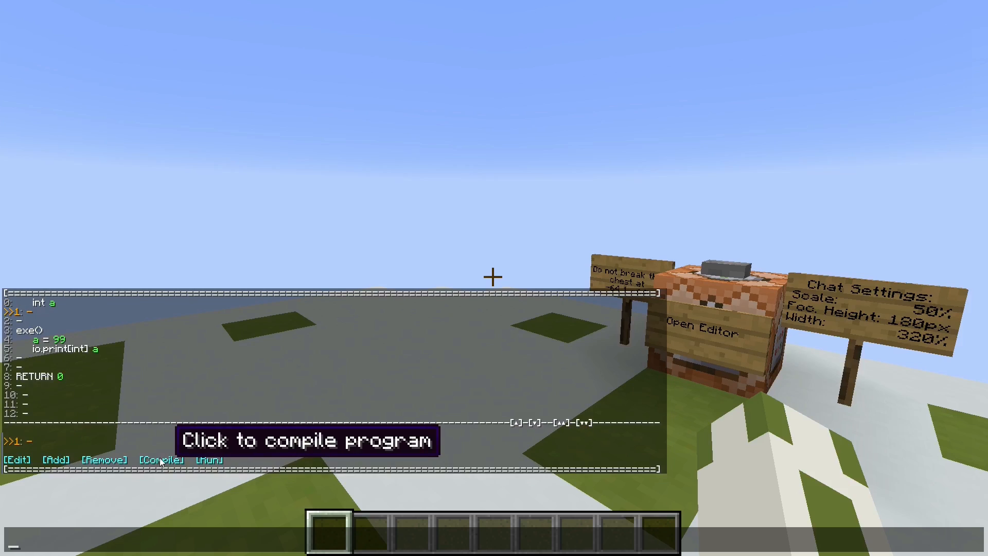
left_click(159, 458)
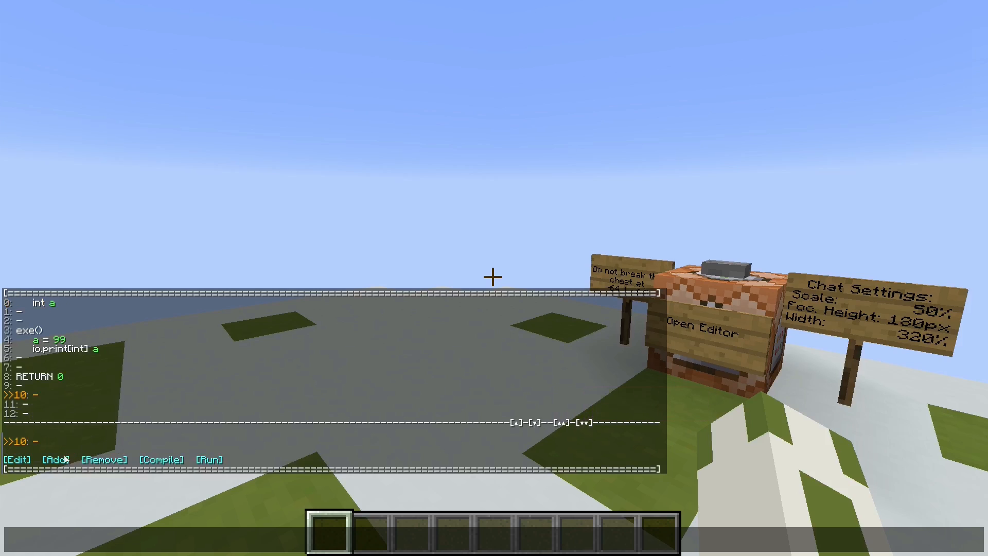
Add the test(*a) function on line 10 followed by RETURN k on line 11.
left_click(56, 459)
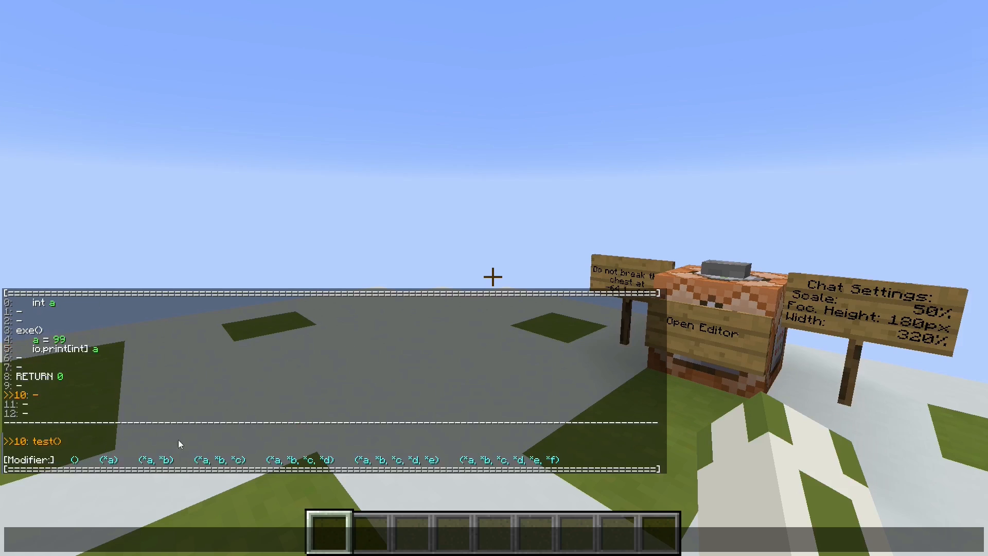
left_click(110, 459)
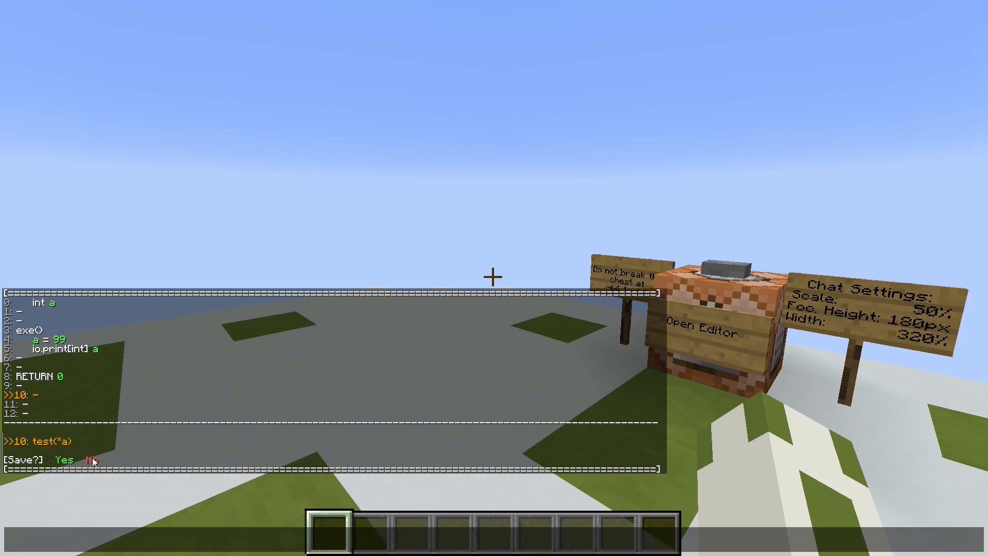
left_click(57, 458)
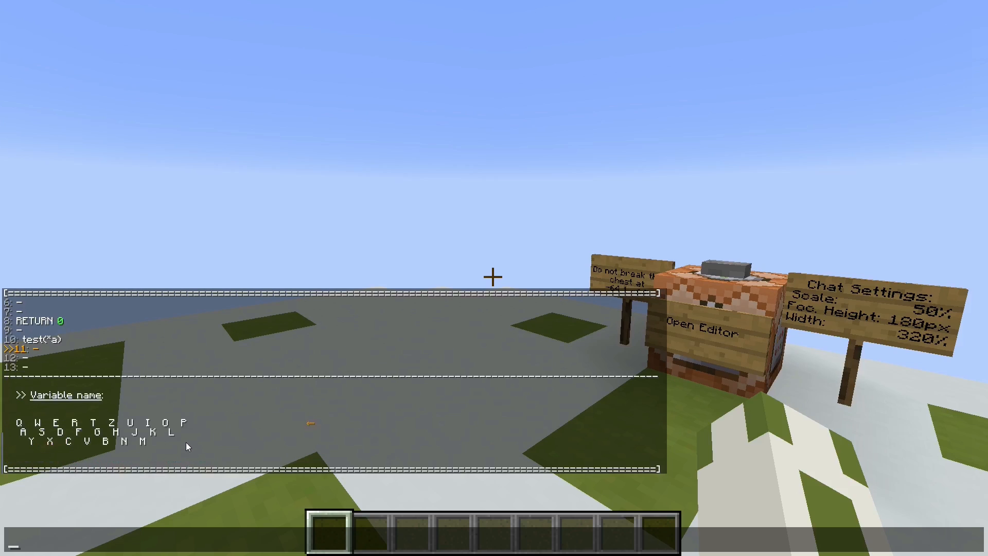
mouse_move(154, 434)
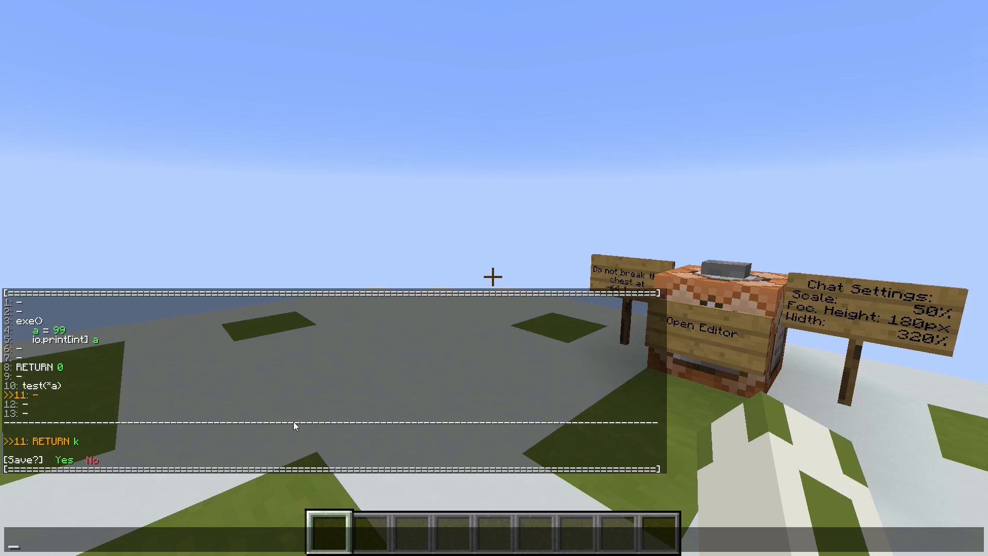
left_click(91, 459)
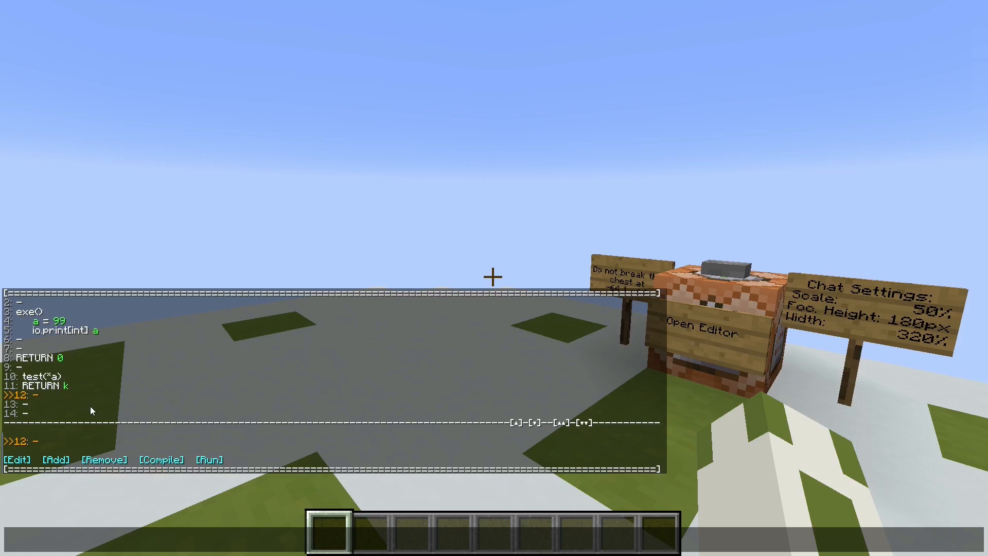
mouse_move(82, 413)
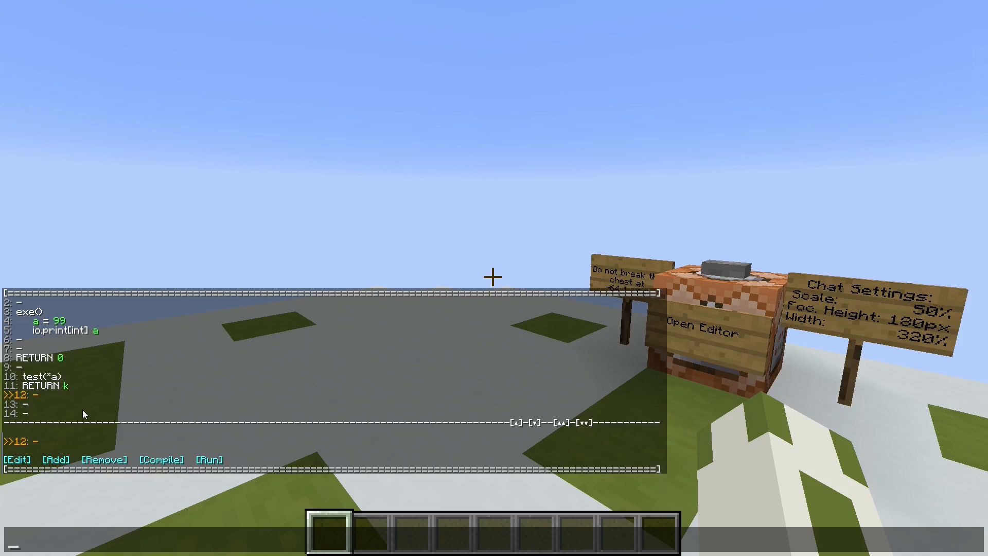
mouse_move(50, 383)
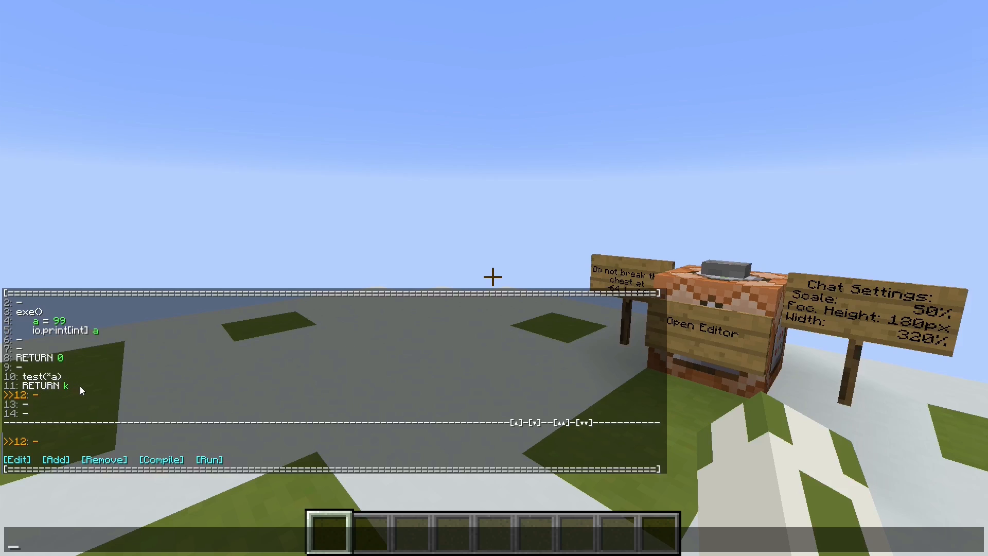
mouse_move(161, 458)
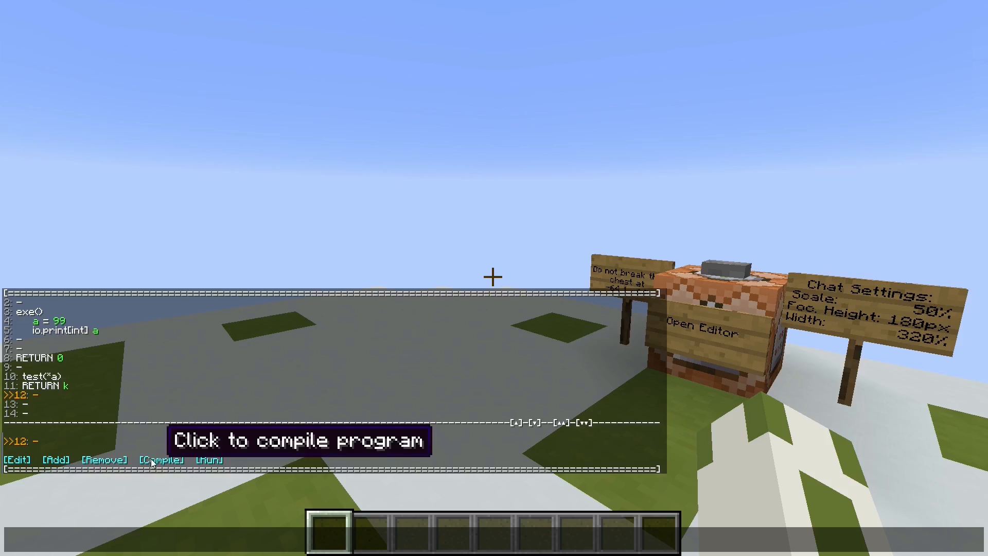
Compile, hit the invalid variable name error at line 11, and reopen the editor.
left_click(161, 459)
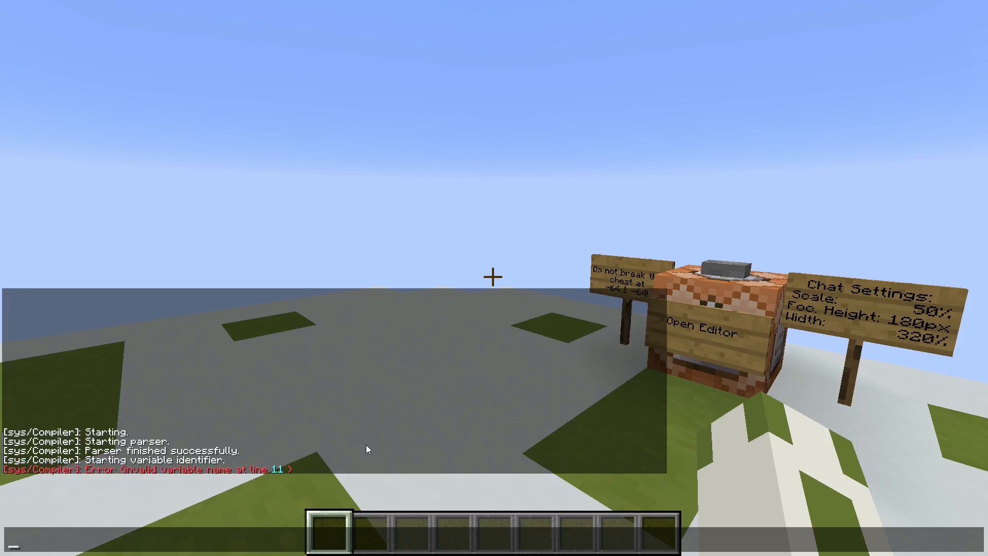
mouse_move(327, 439)
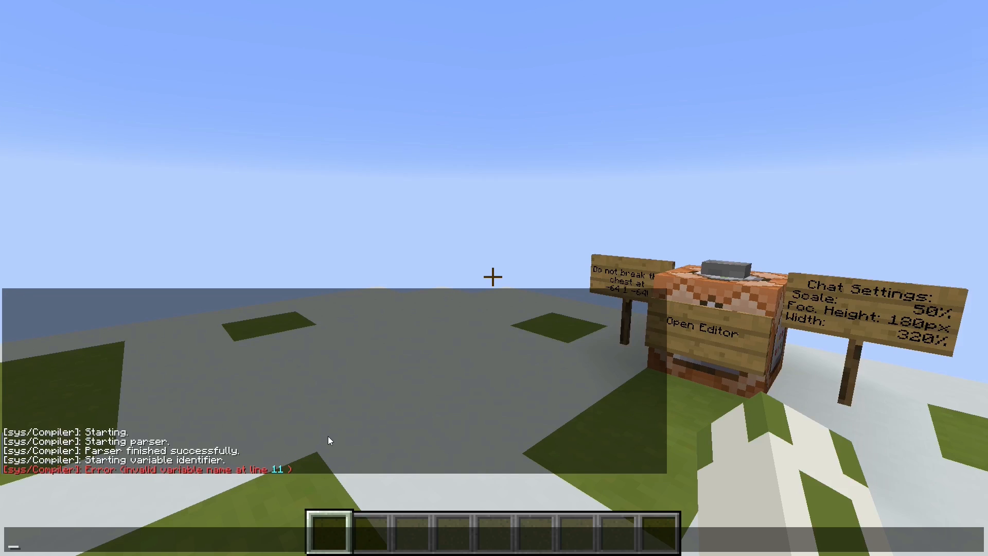
left_click(700, 331)
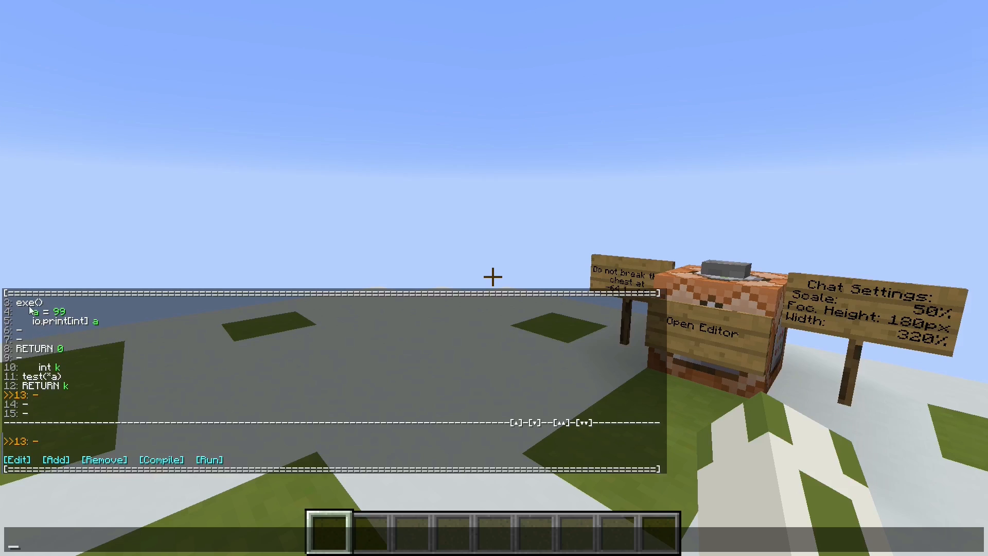
mouse_move(498, 423)
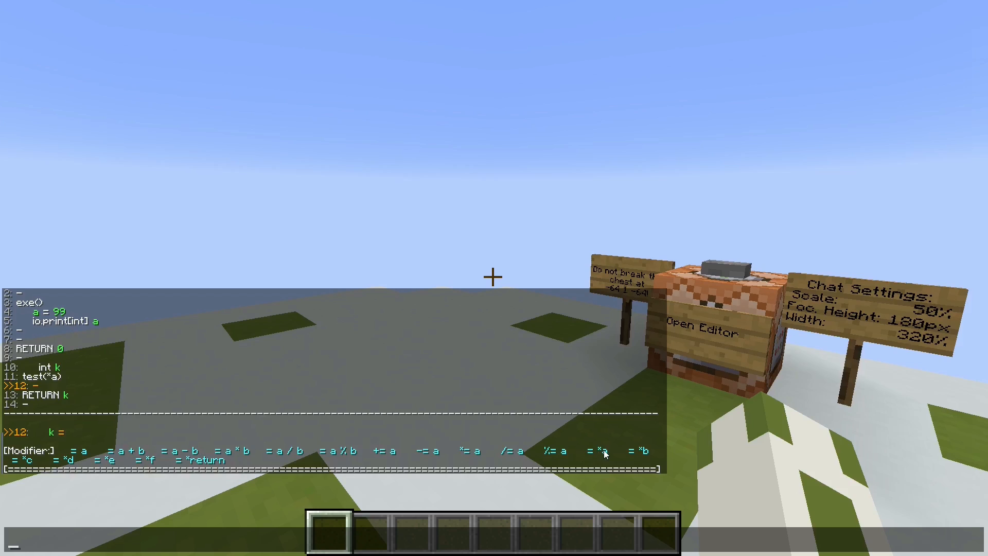
Set line 12 to k = *a using the '= *a' modifier.
left_click(596, 451)
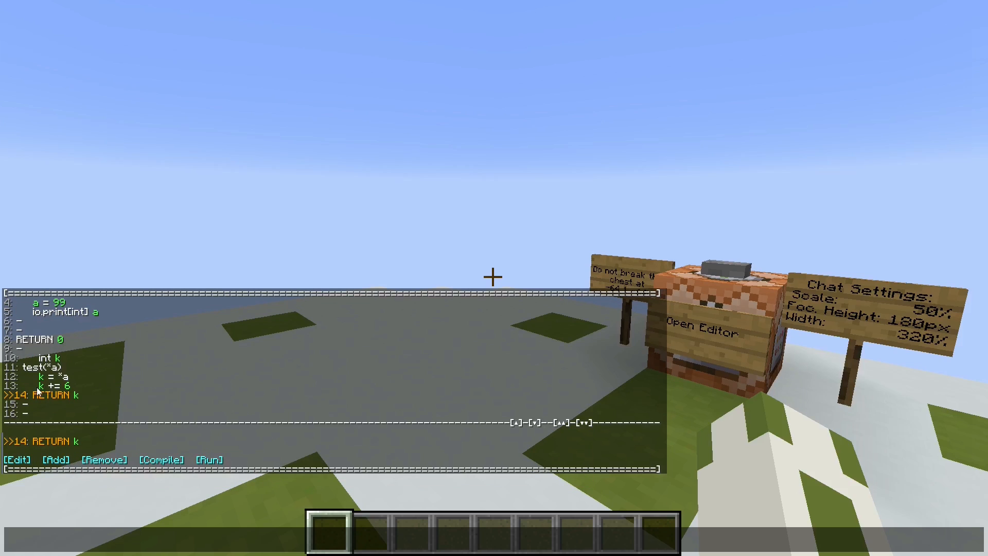
mouse_move(75, 388)
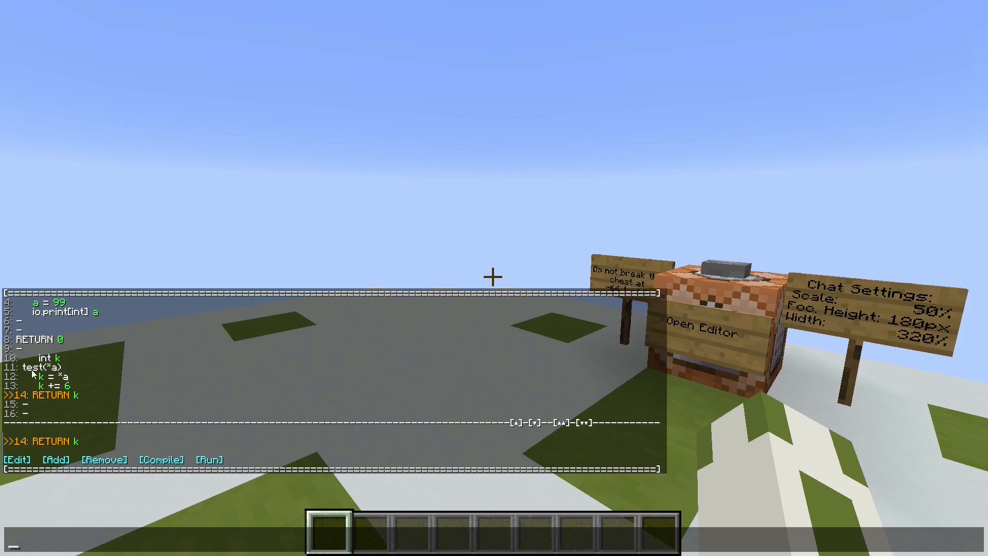
mouse_move(71, 395)
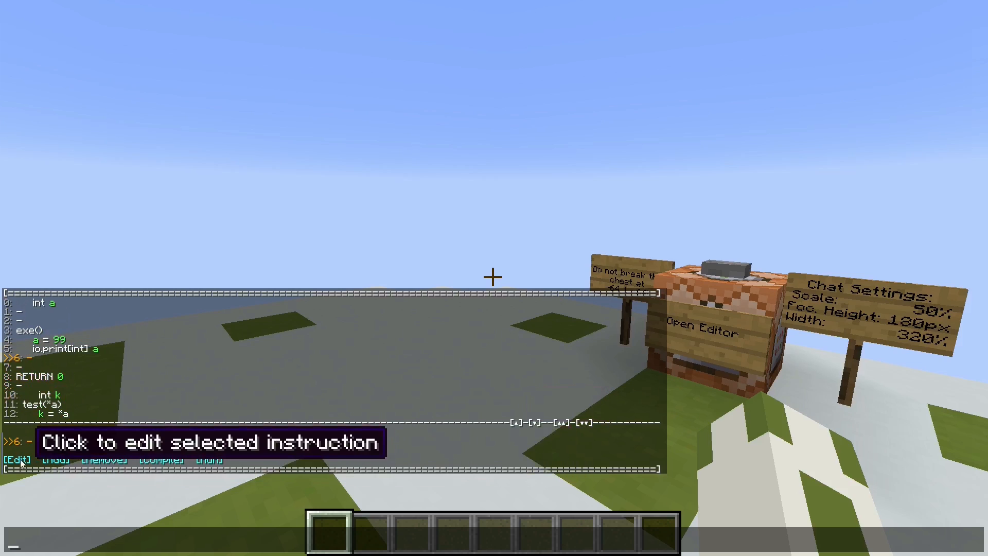
Set line 6 to CALL test55, see the invalid-name compile error, then change it to CALL test with no parameters.
left_click(18, 460)
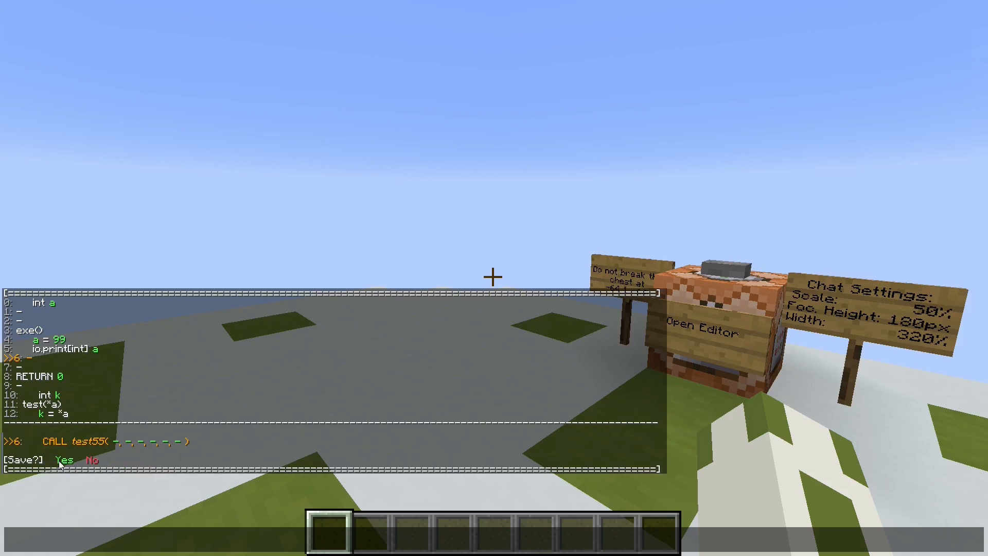
left_click(56, 459)
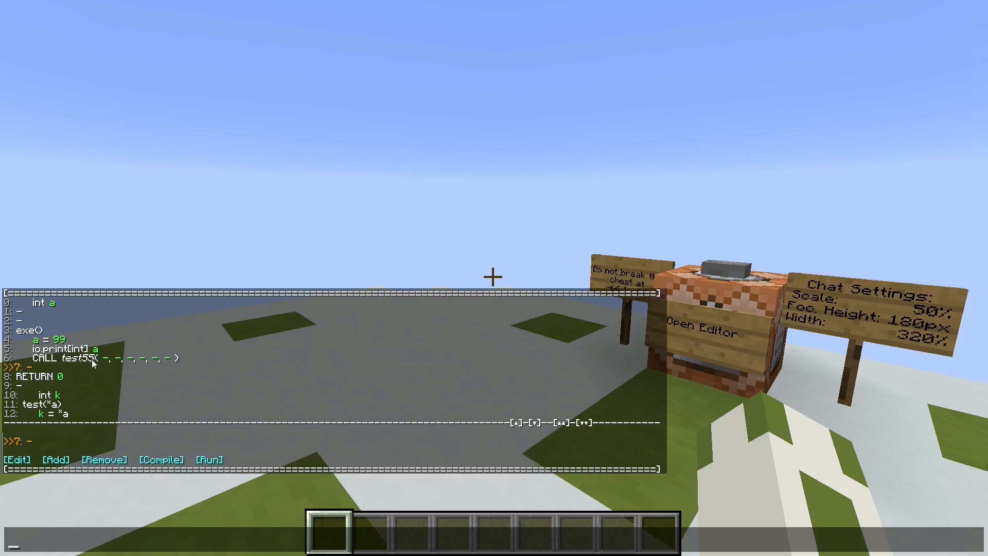
mouse_move(137, 411)
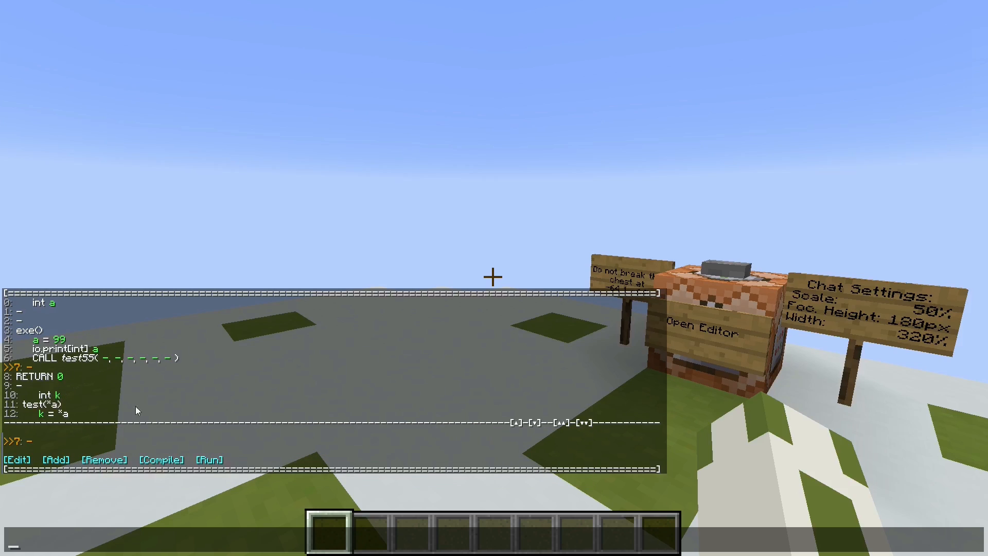
left_click(161, 458)
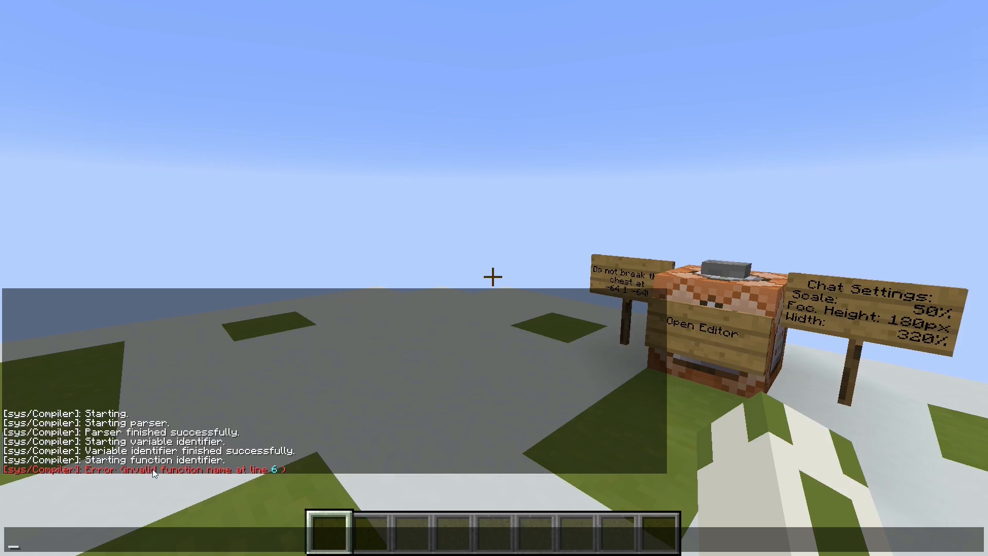
mouse_move(345, 433)
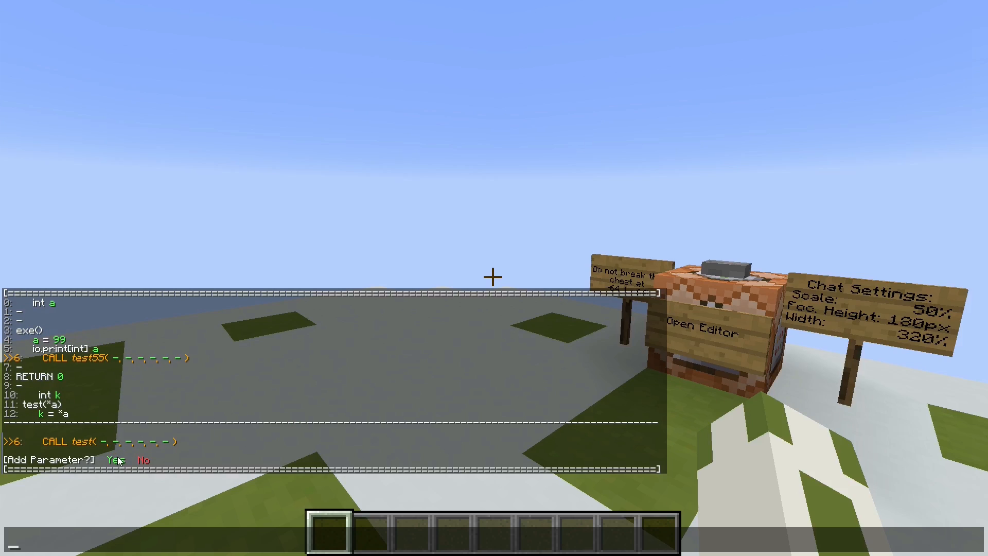
left_click(144, 459)
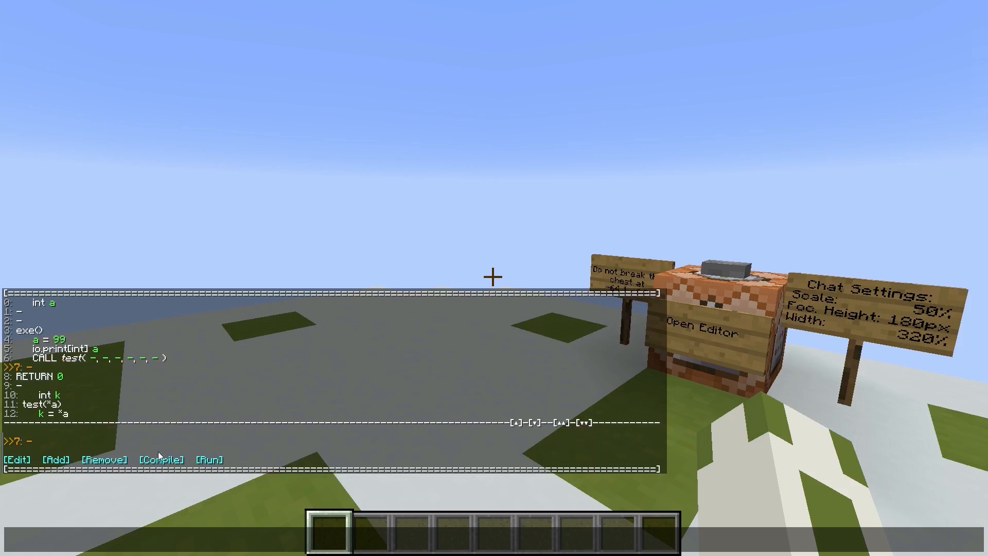
After the parameter-count error, pass variable a into CALL test( a ) on line 6 and save it.
left_click(161, 458)
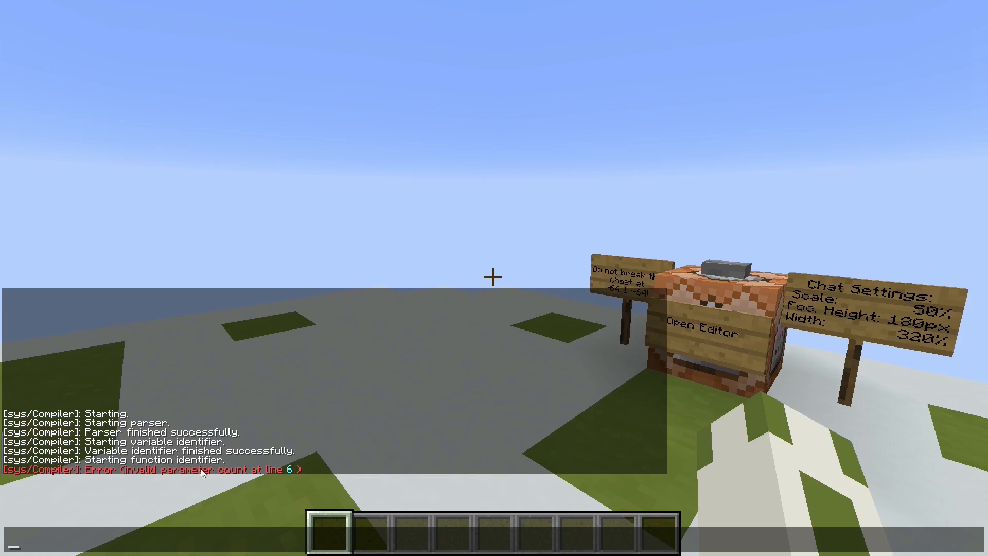
mouse_move(276, 469)
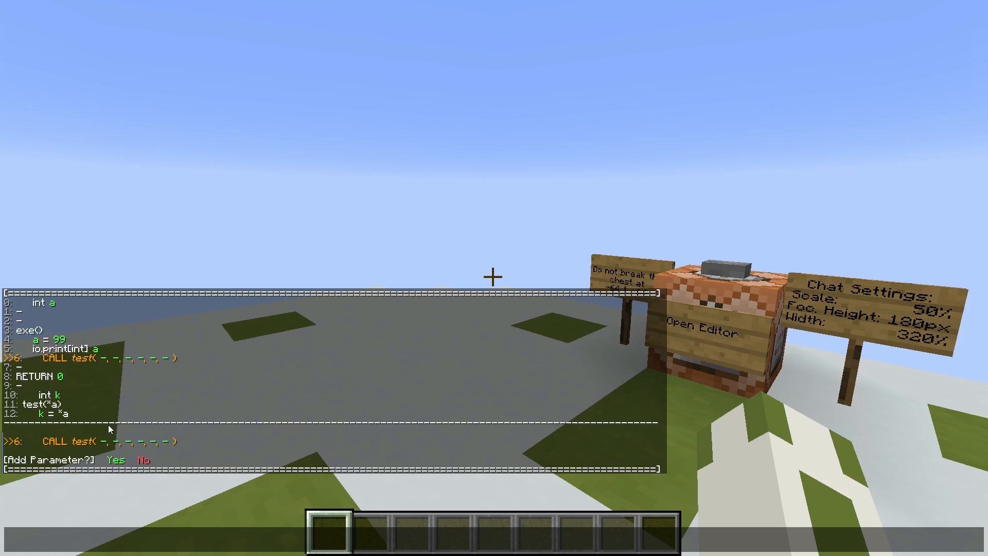
left_click(114, 459)
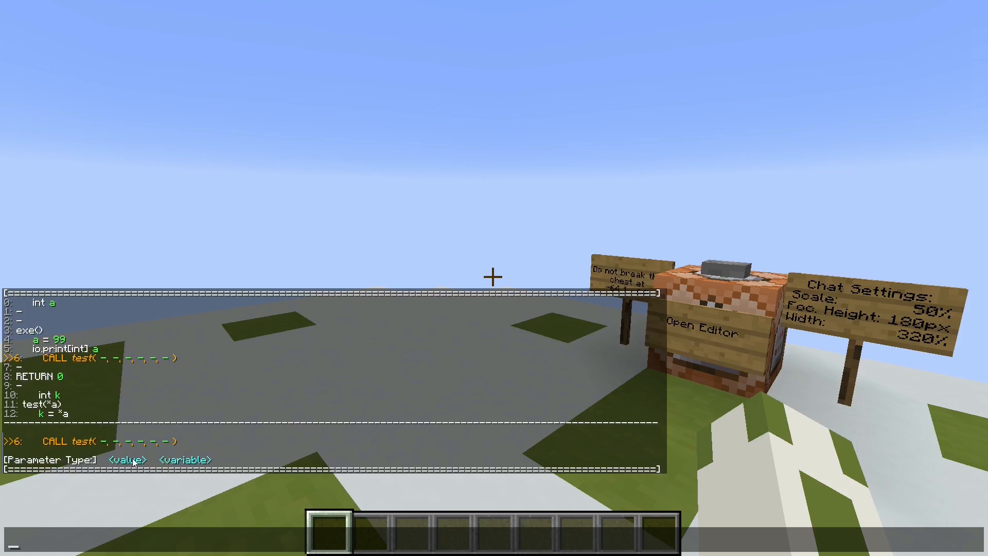
left_click(183, 459)
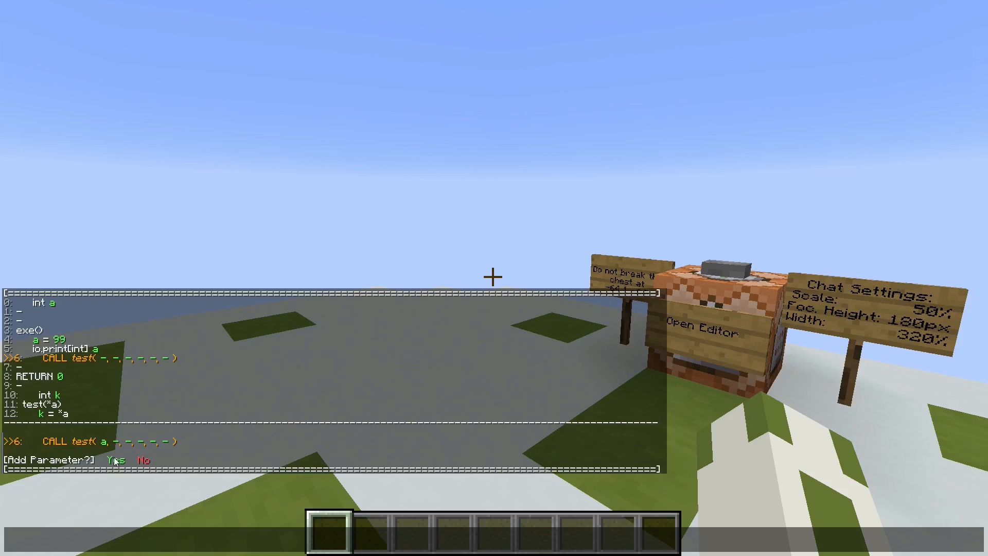
left_click(114, 461)
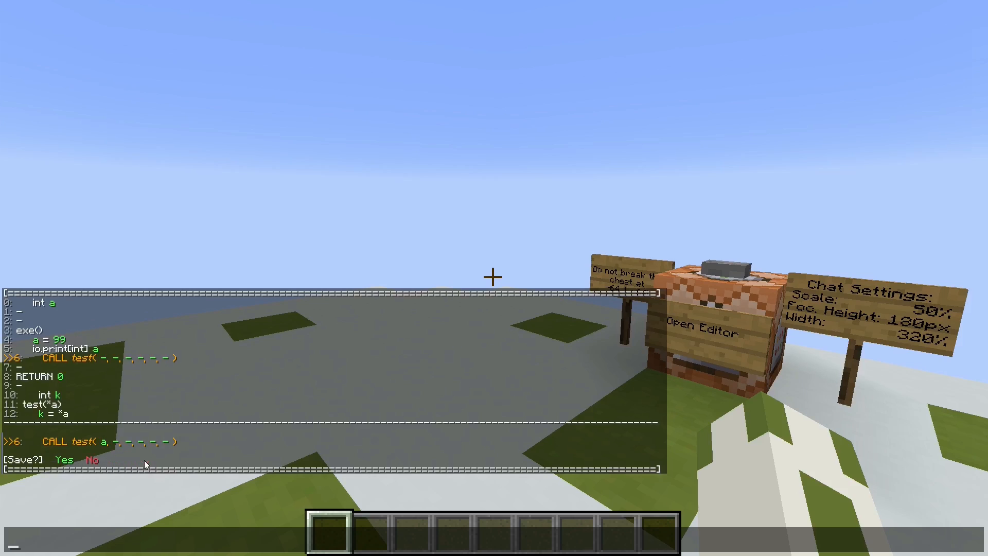
left_click(61, 461)
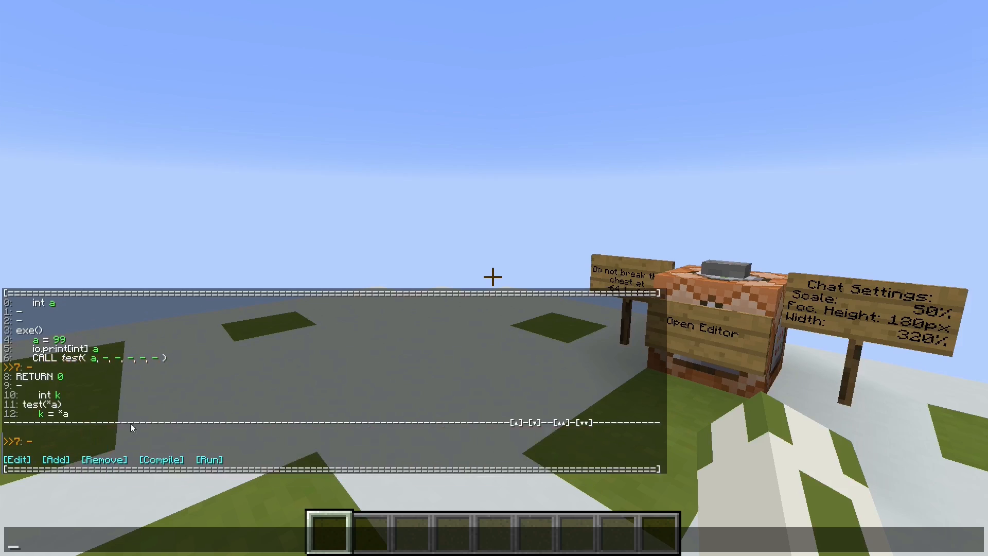
Recompile successfully, reopen the listing and select the k += 6 line in test.
left_click(161, 459)
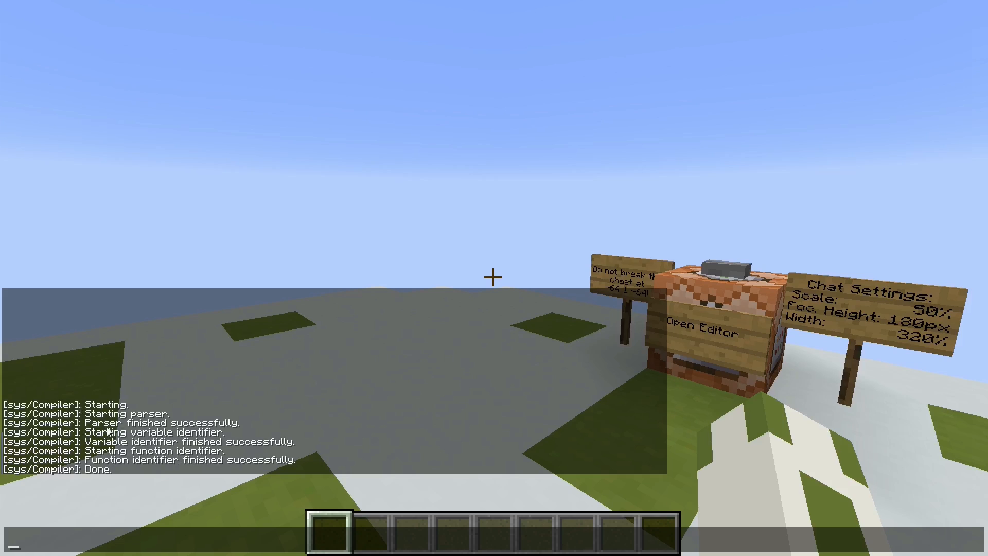
left_click(696, 332)
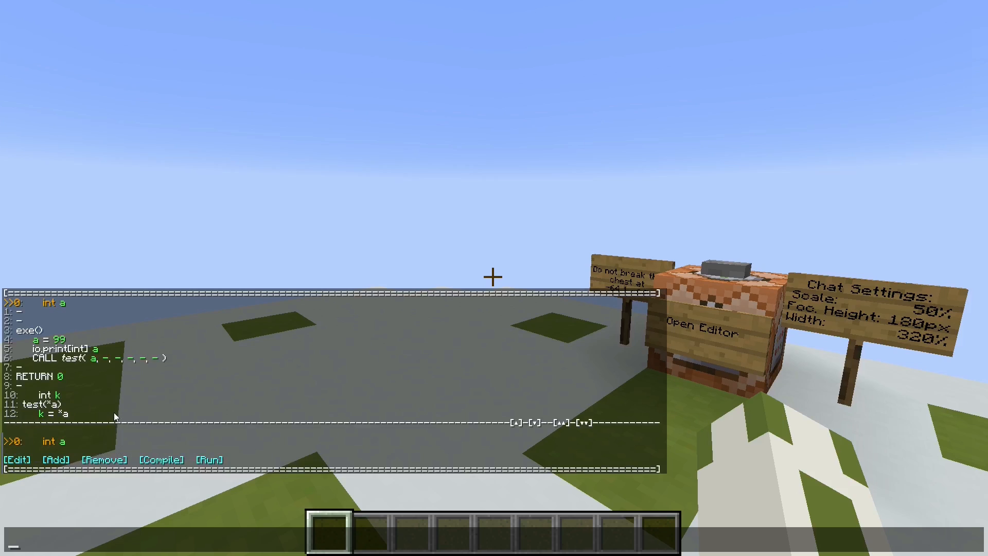
mouse_move(34, 351)
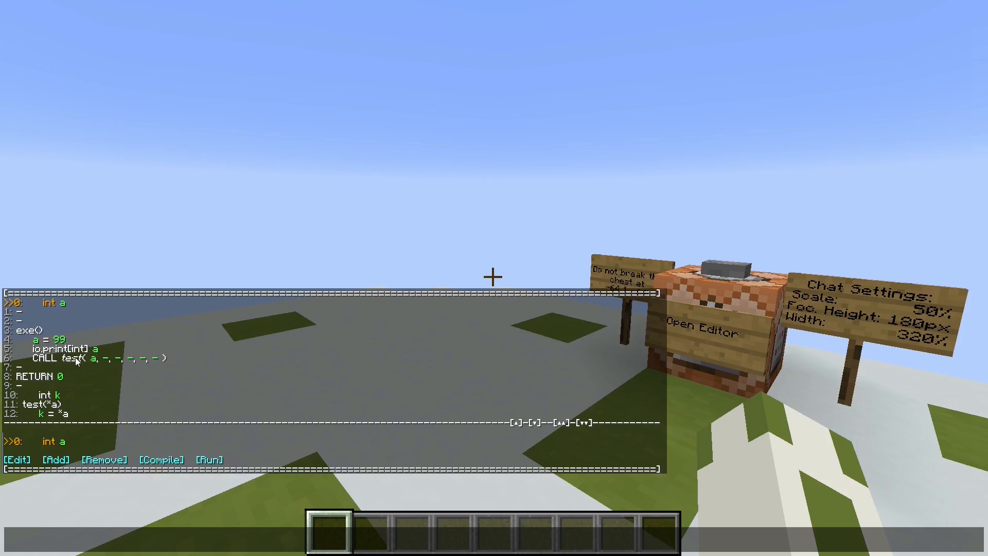
mouse_move(106, 346)
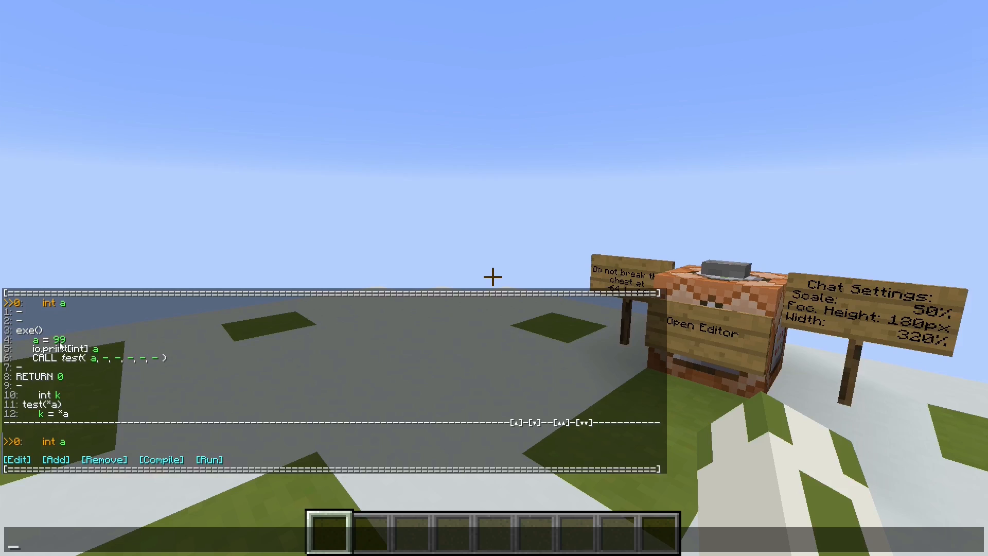
mouse_move(68, 397)
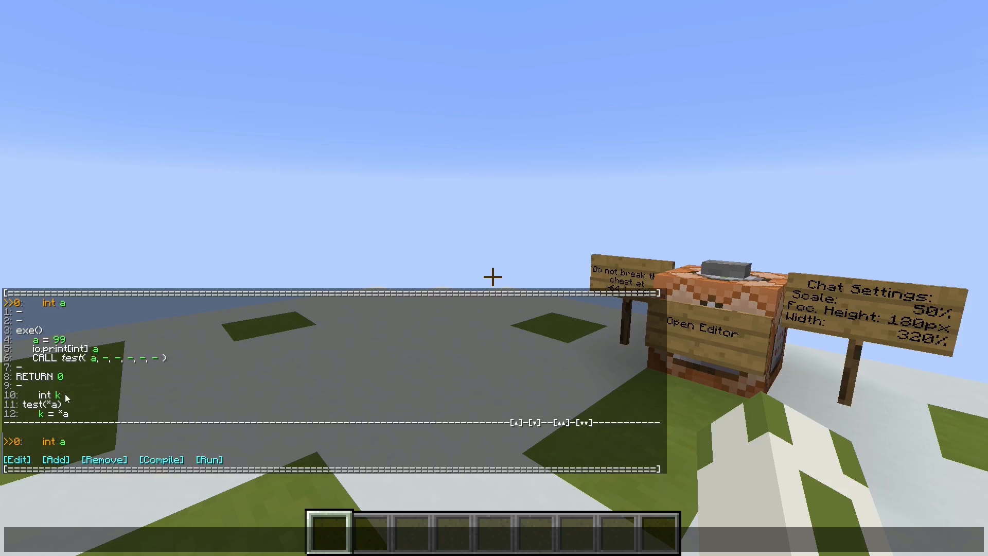
left_click(534, 423)
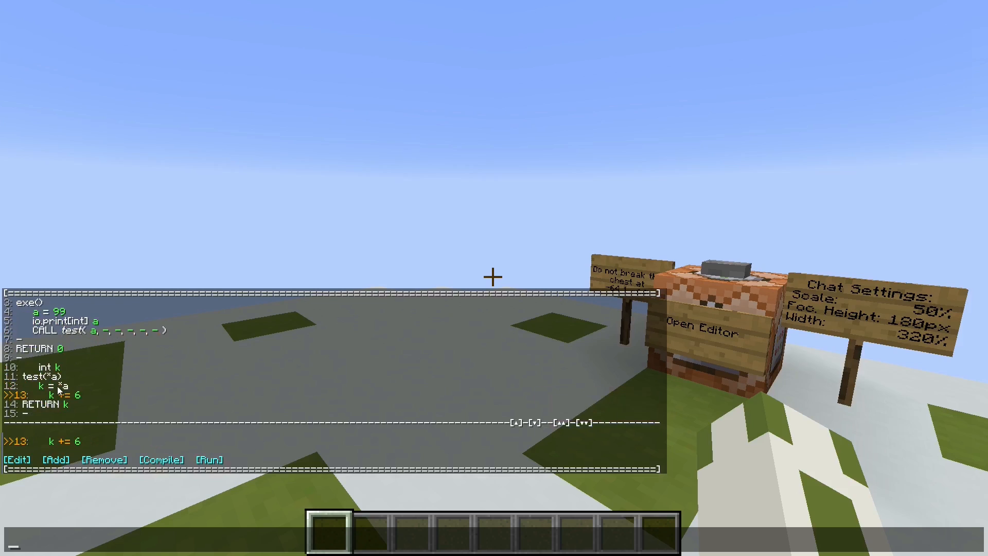
mouse_move(245, 398)
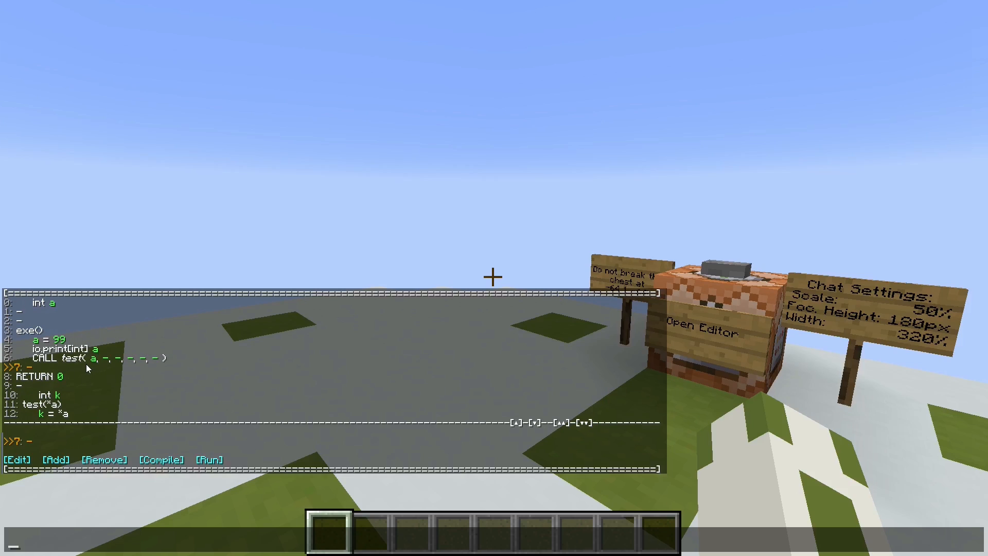
mouse_move(39, 372)
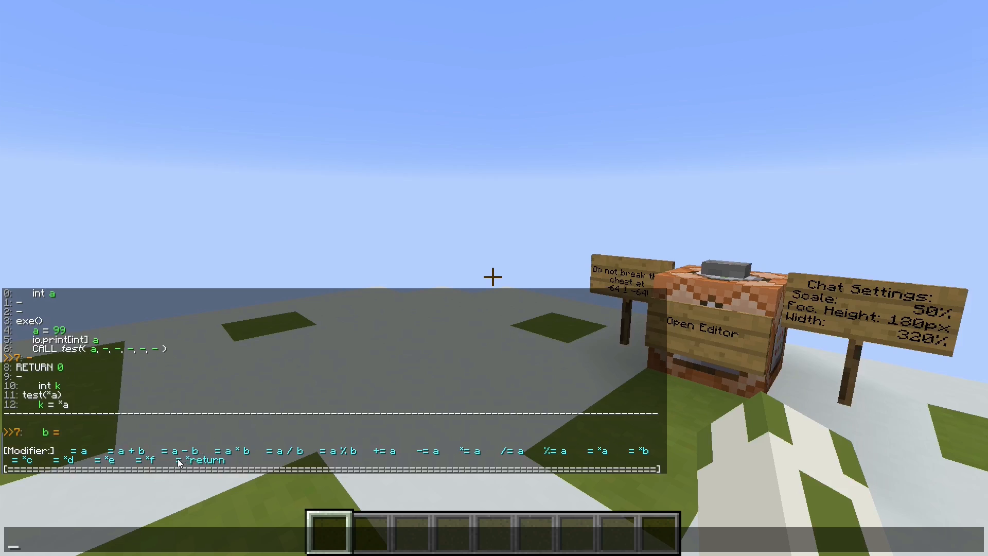
Store the call result as b = *return, declare int b on line 1 and save the line 2 comment.
left_click(207, 461)
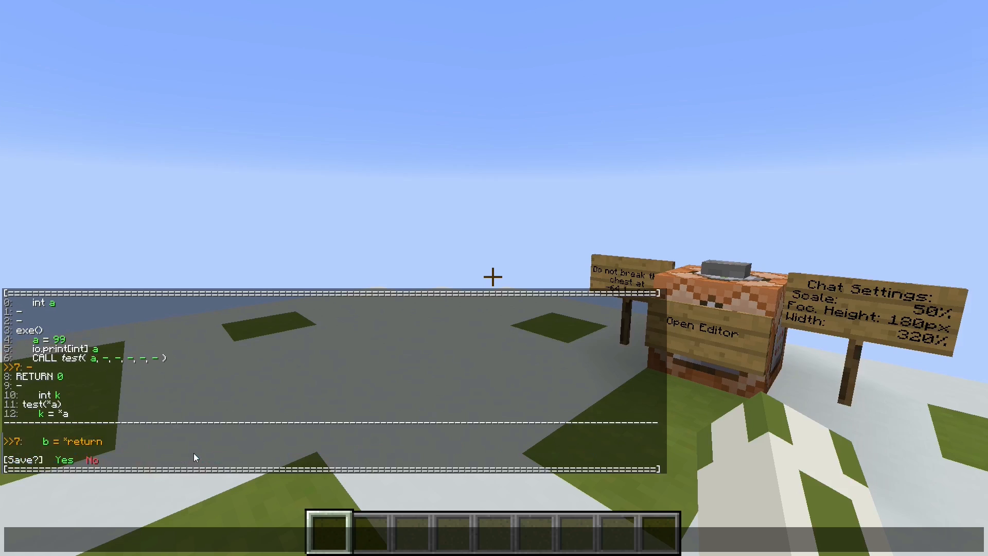
left_click(60, 459)
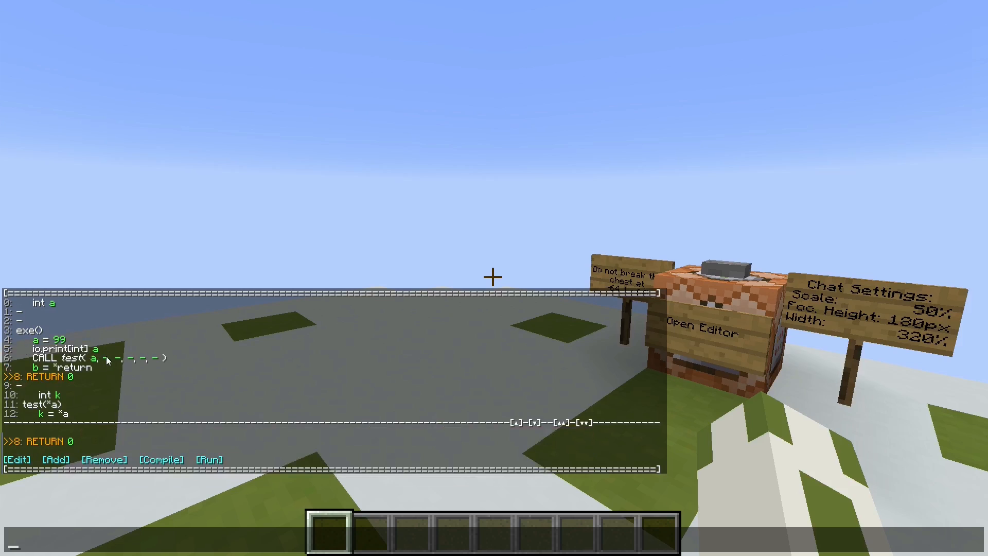
mouse_move(507, 414)
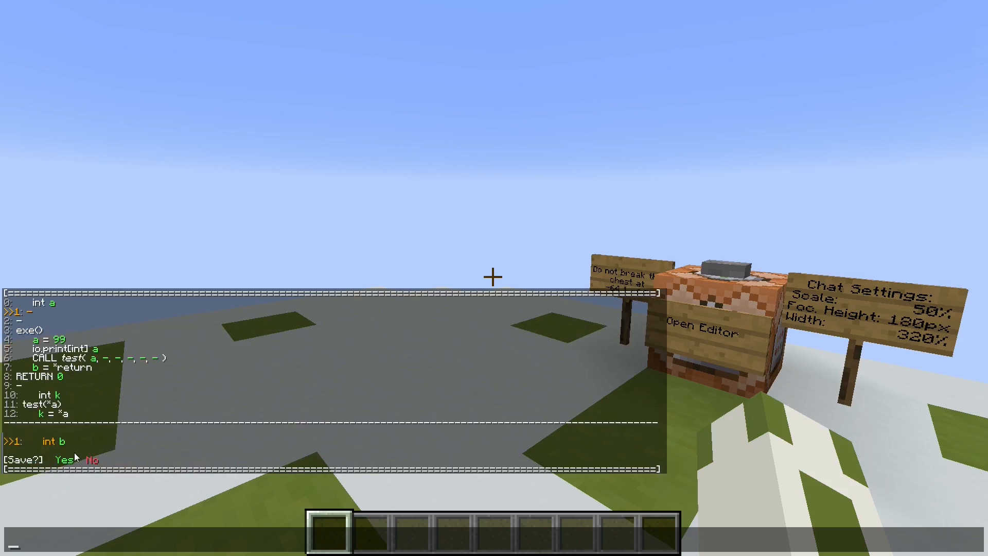
left_click(62, 458)
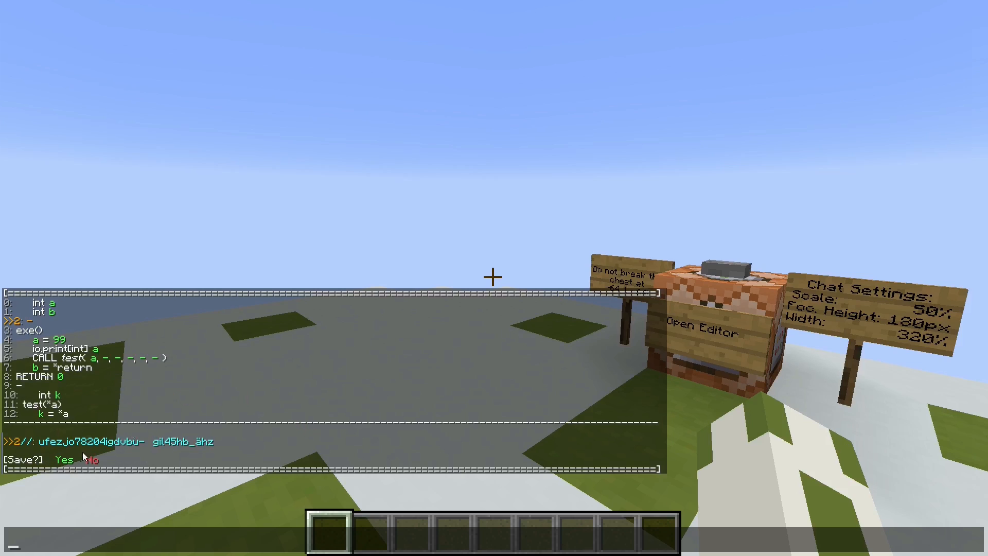
left_click(76, 458)
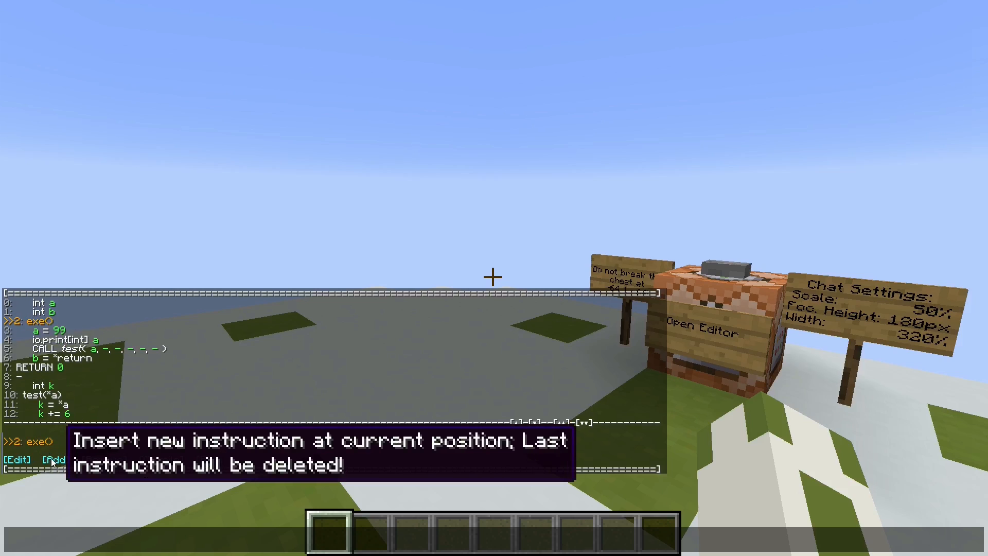
Insert io.print[int] b after b = *return in exe(), then navigate down to the test function.
left_click(539, 422)
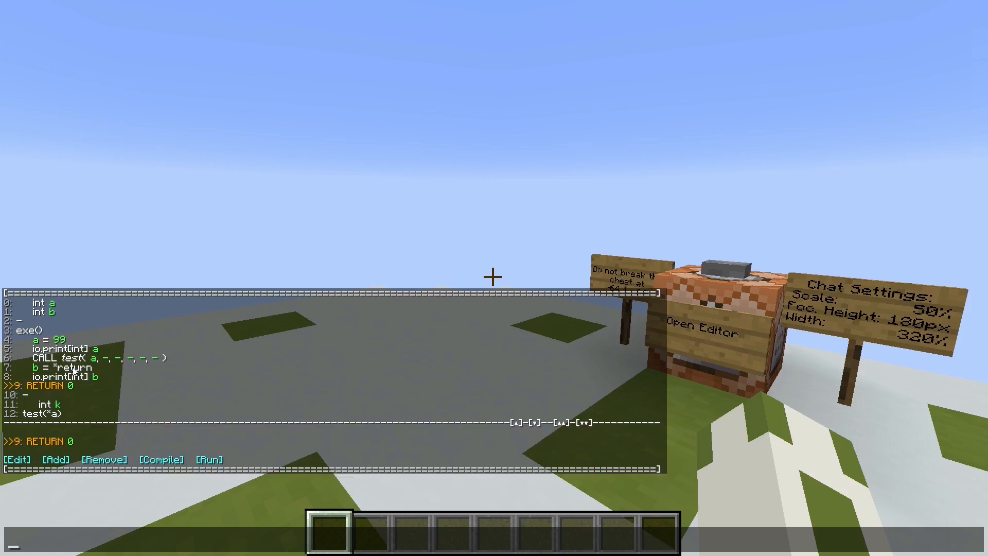
mouse_move(209, 458)
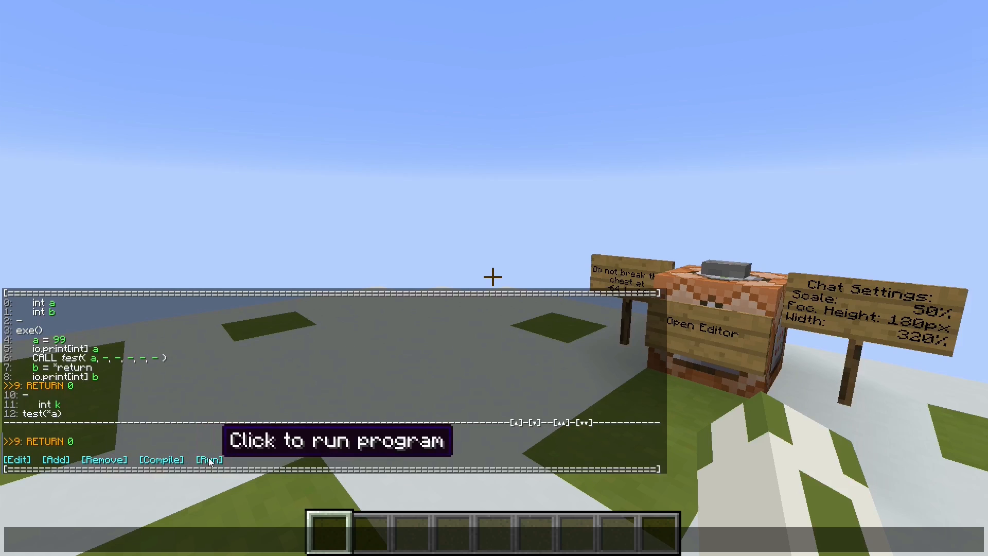
left_click(207, 458)
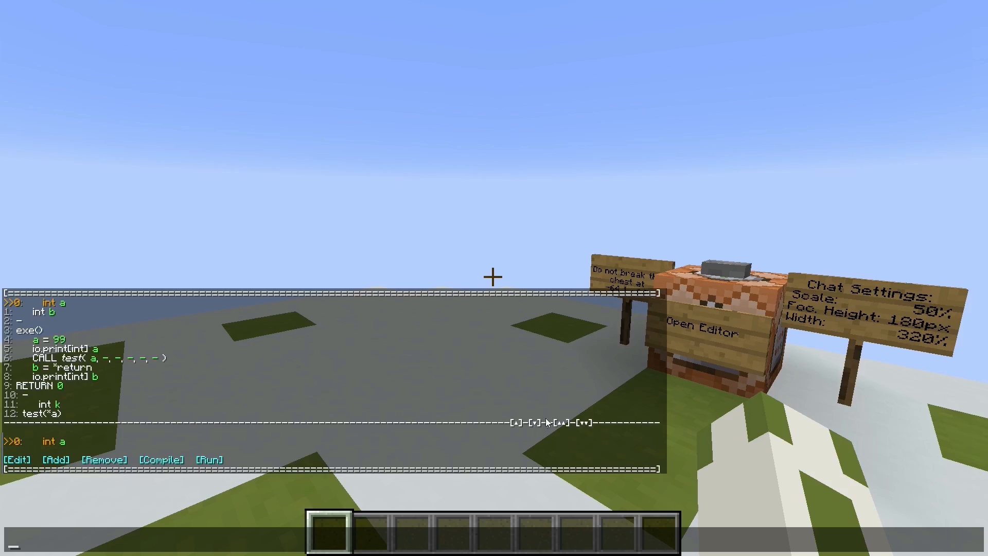
left_click(530, 422)
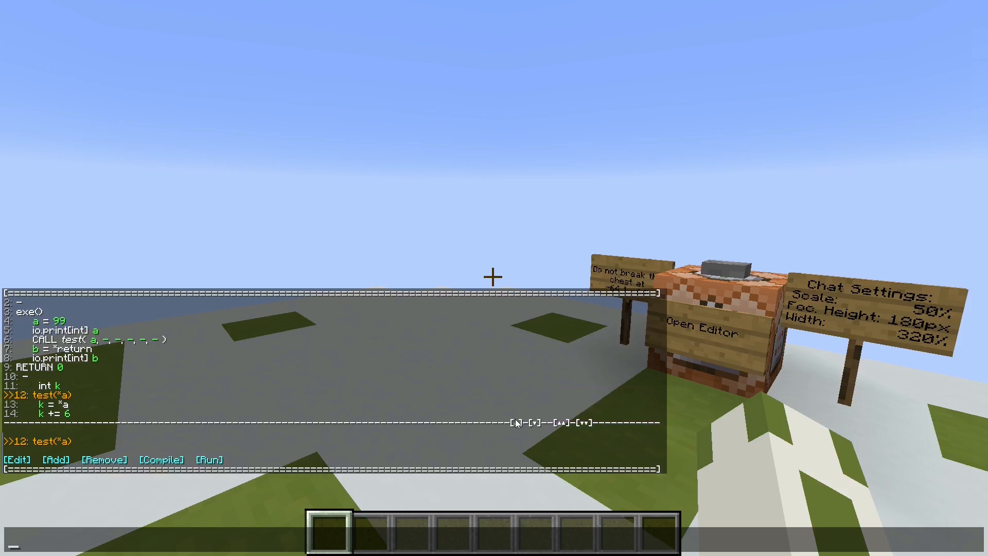
Add IF( k != 6 ) around k += 6 and an ELSE branch assigning k = k - 9 in test.
left_click(535, 422)
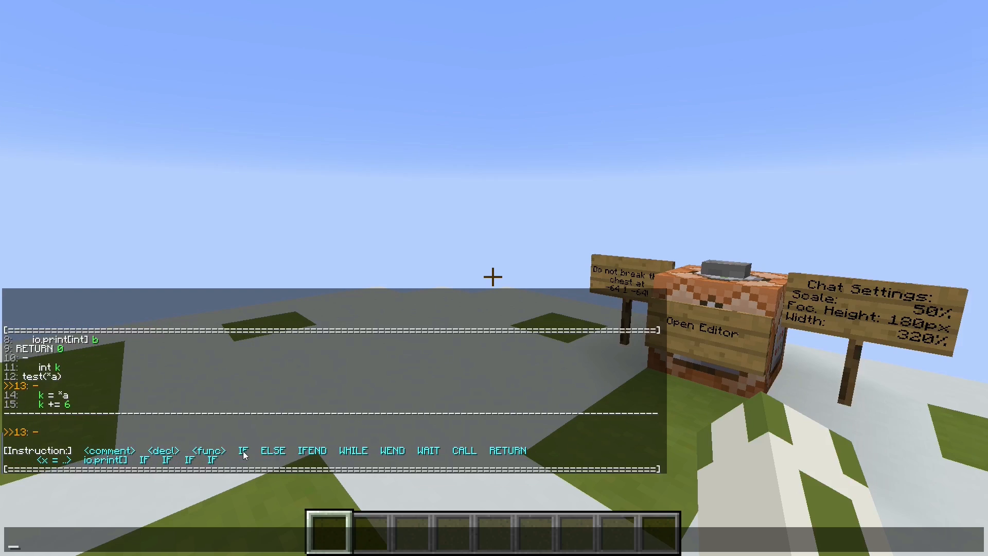
mouse_move(225, 450)
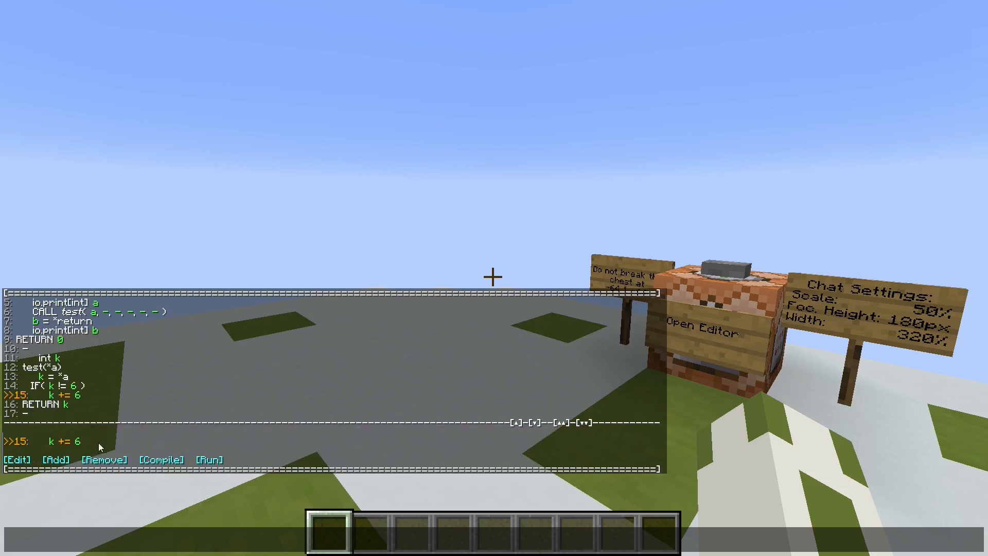
mouse_move(321, 445)
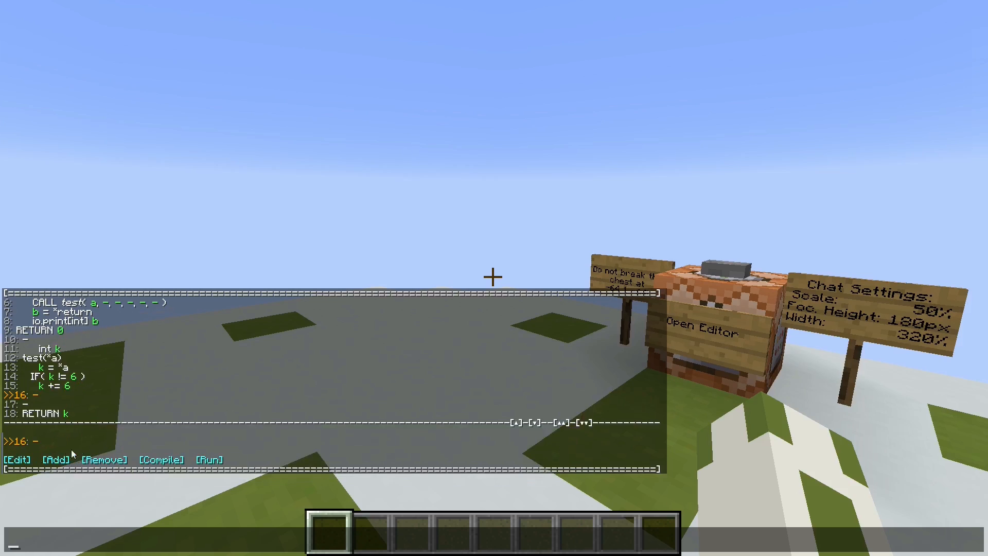
mouse_move(17, 459)
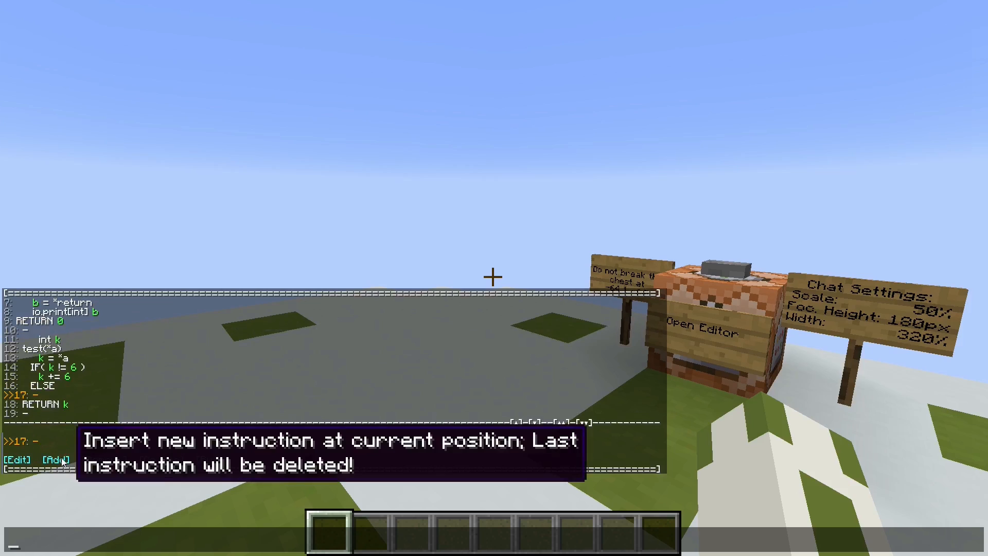
left_click(56, 458)
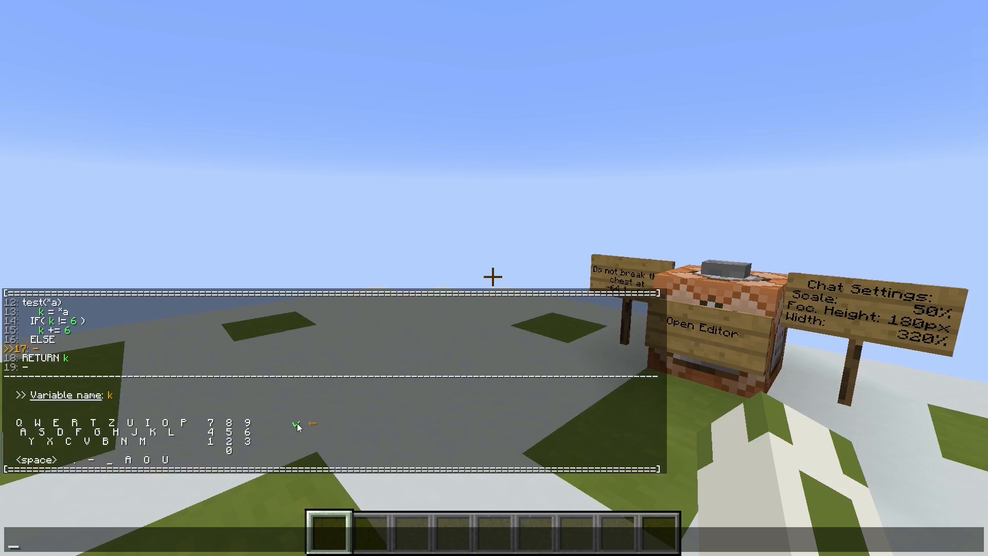
left_click(296, 423)
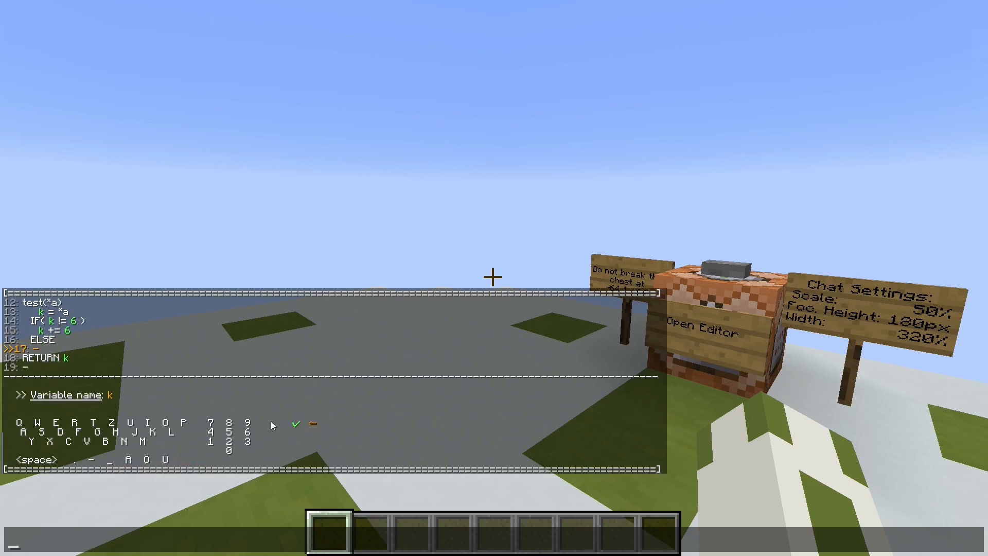
left_click(294, 423)
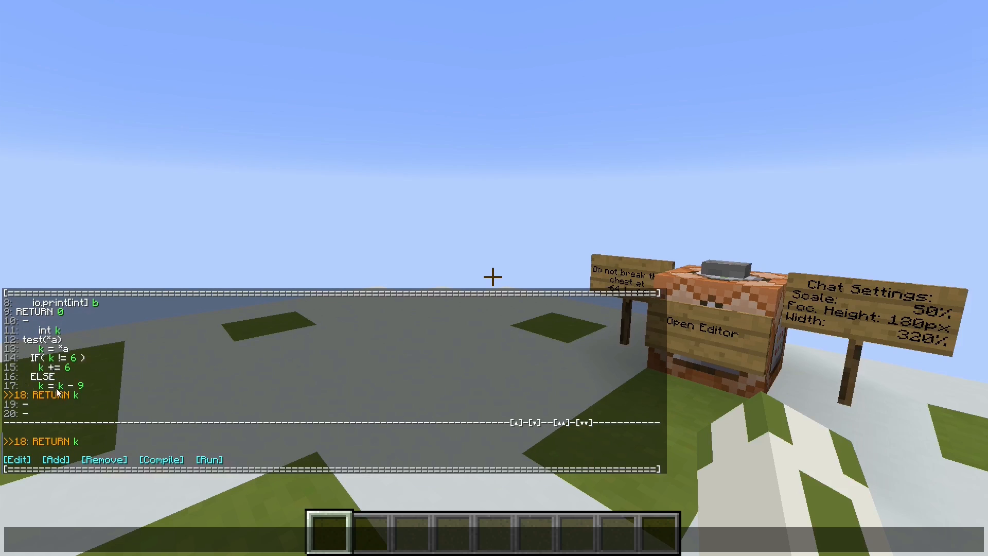
Fix the line 18 error by closing the block with IFEND, compile successfully and bring the listing back.
left_click(161, 459)
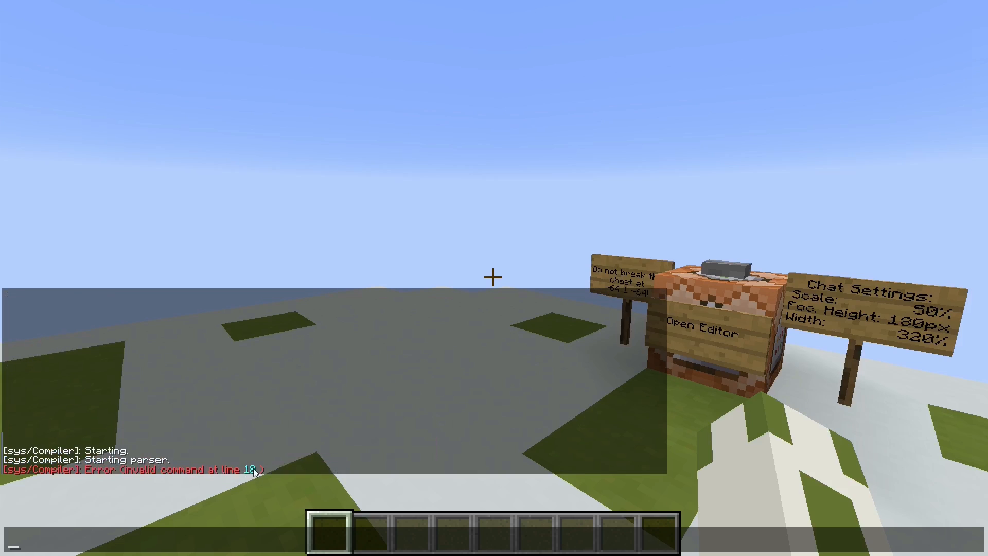
mouse_move(332, 357)
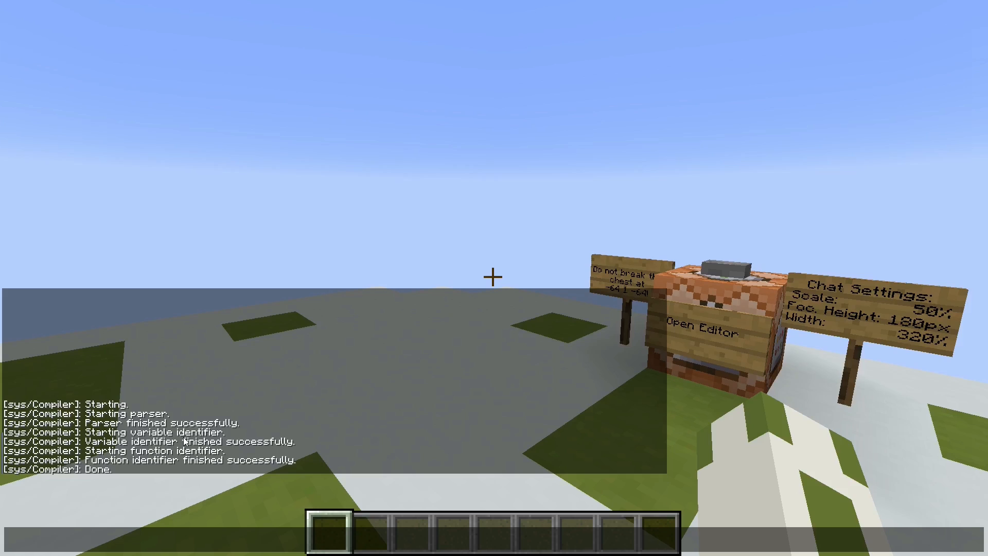
left_click(698, 332)
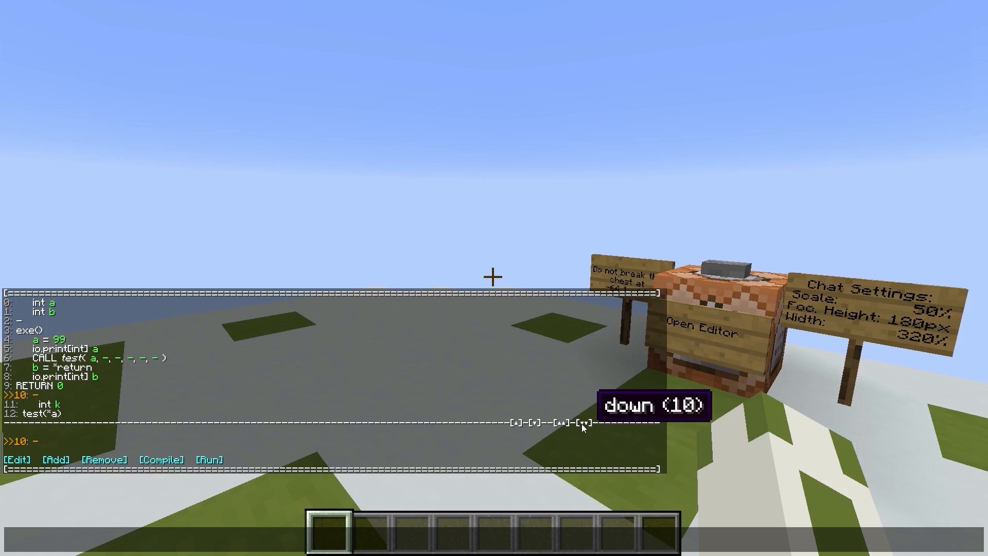
Review the listing down to the IF block in test, then run the compiled program to print 6 and -3.
left_click(566, 420)
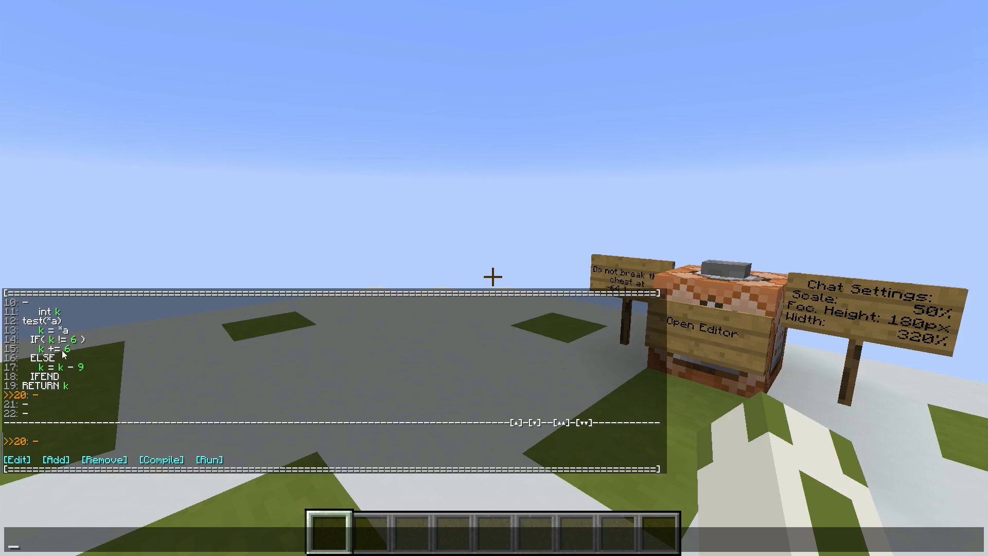
left_click(209, 458)
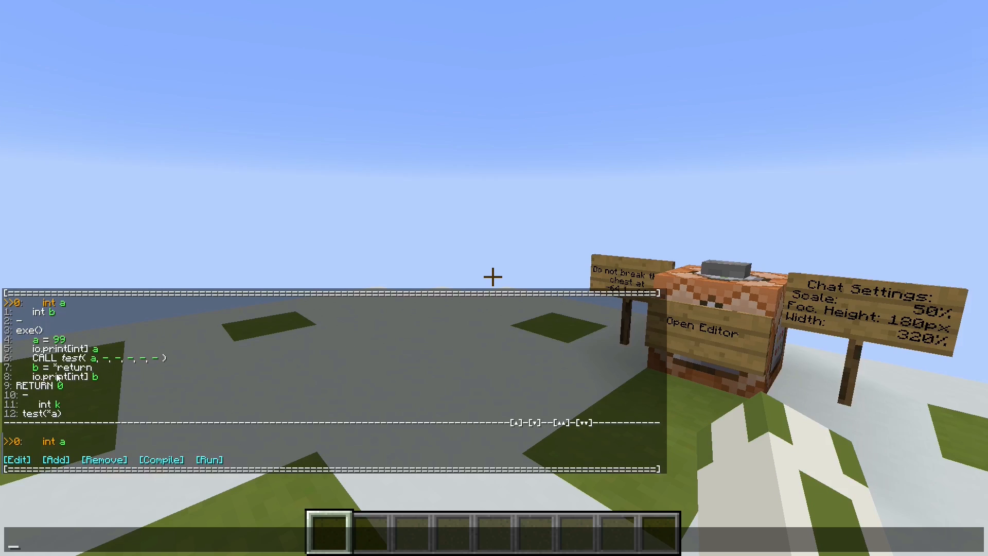
left_click(531, 421)
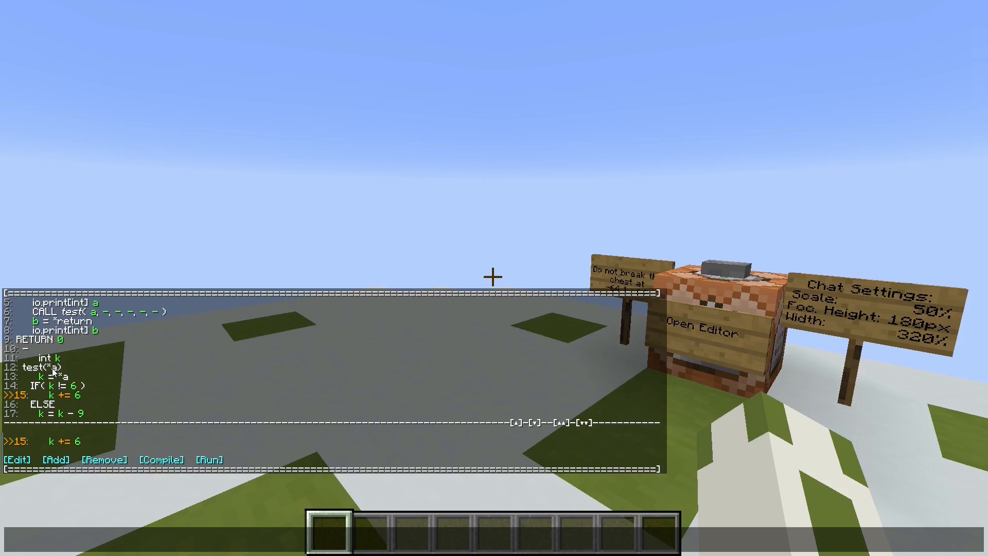
mouse_move(35, 388)
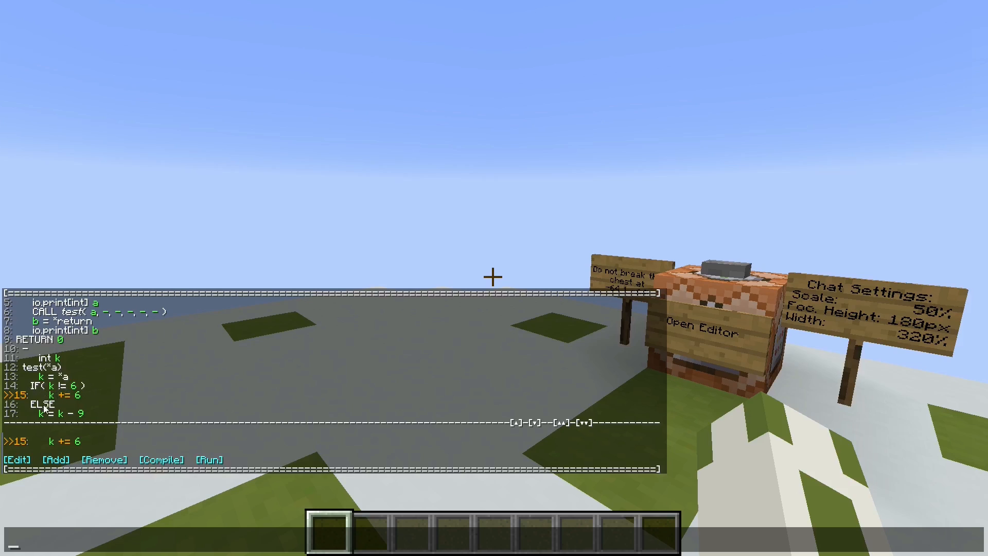
mouse_move(64, 420)
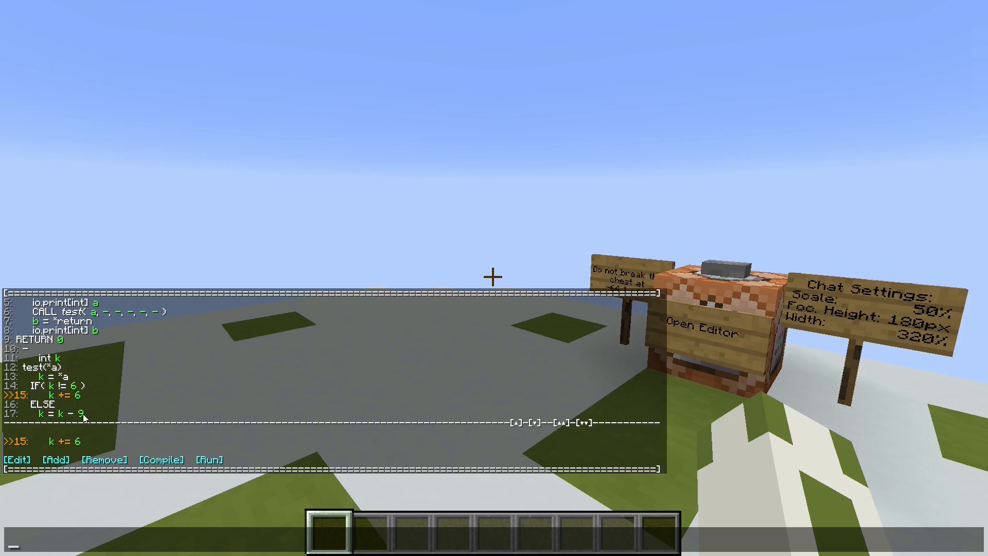
mouse_move(534, 423)
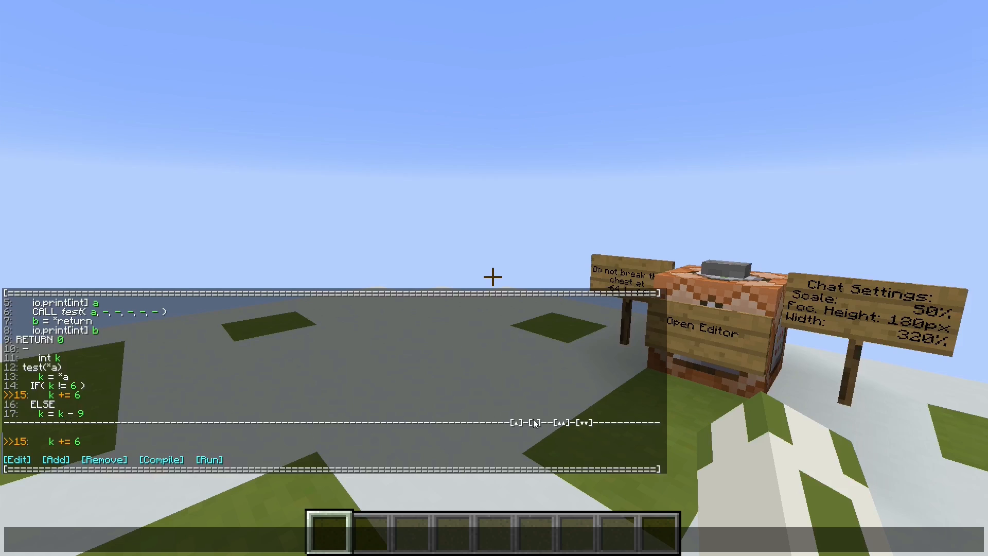
mouse_move(208, 459)
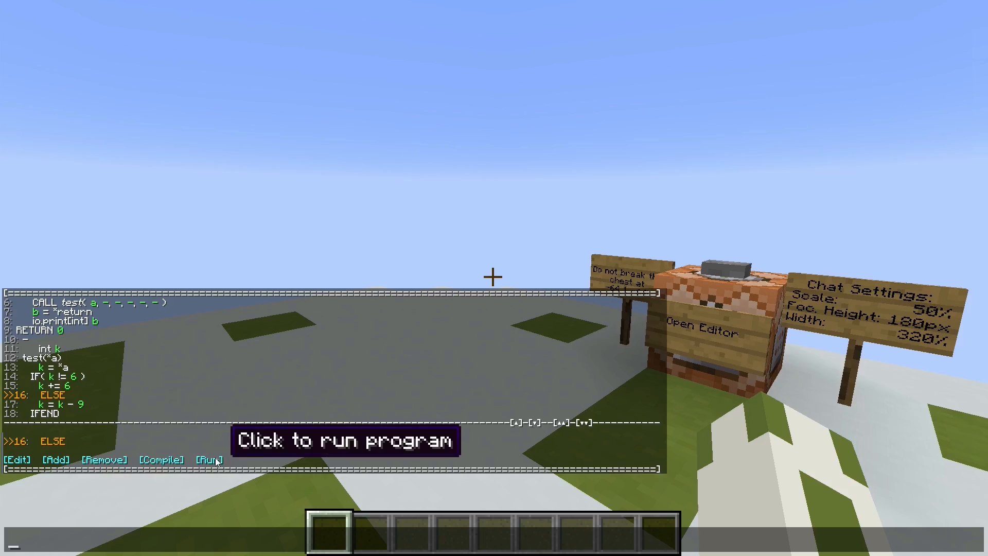
left_click(208, 459)
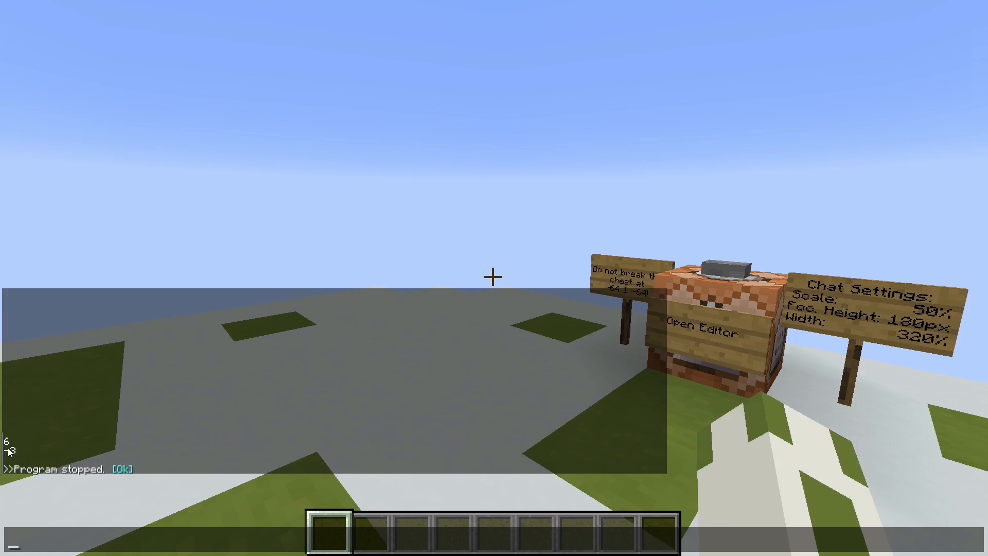
Dismiss the 'Program stopped' message to return to the listing at int a.
left_click(698, 332)
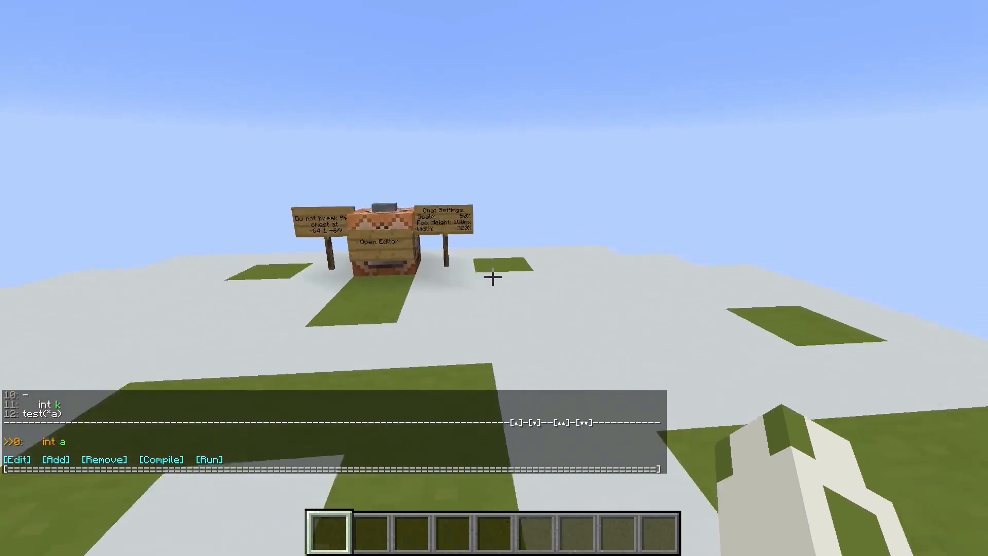
mouse_move(493, 277)
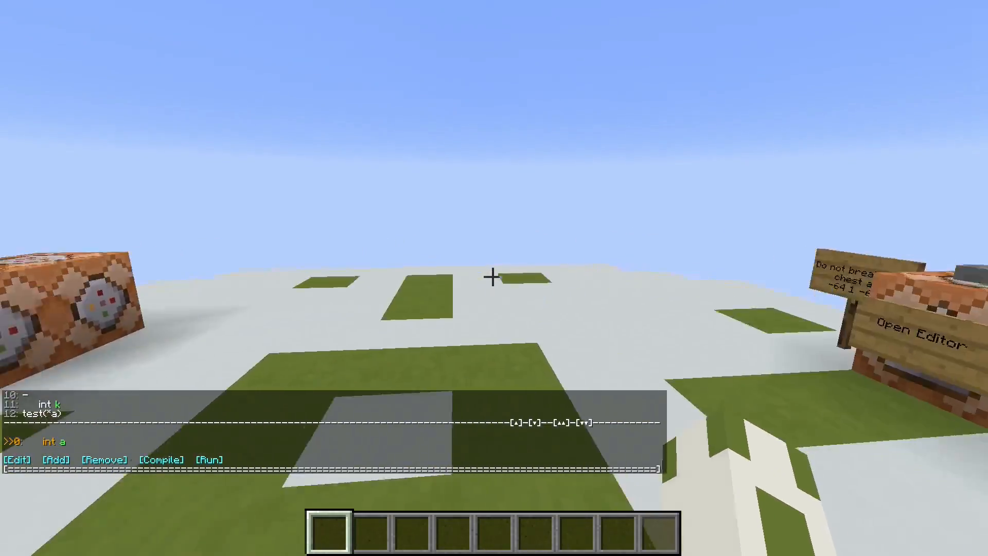